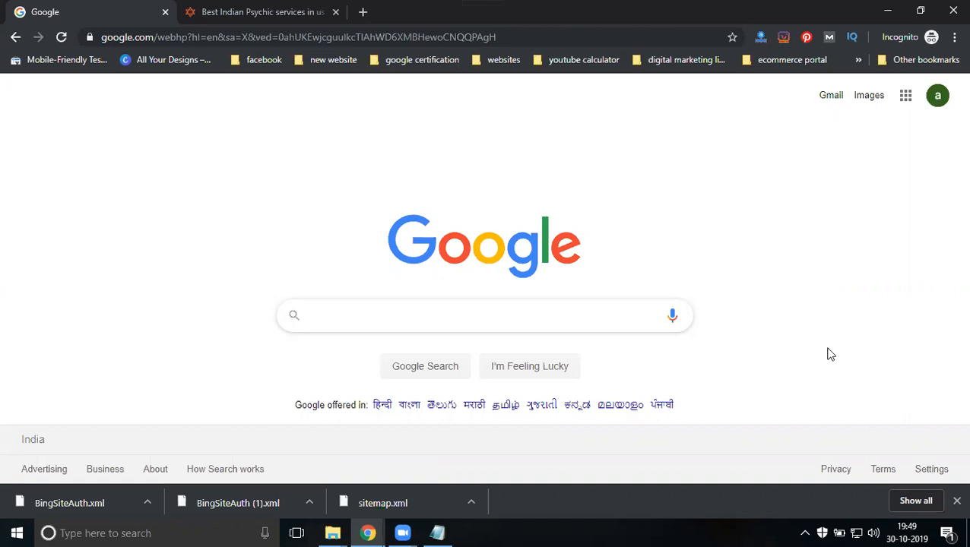
# Leave the Google search box and return to the astro sai shankar website tab.
pyautogui.click(483, 314)
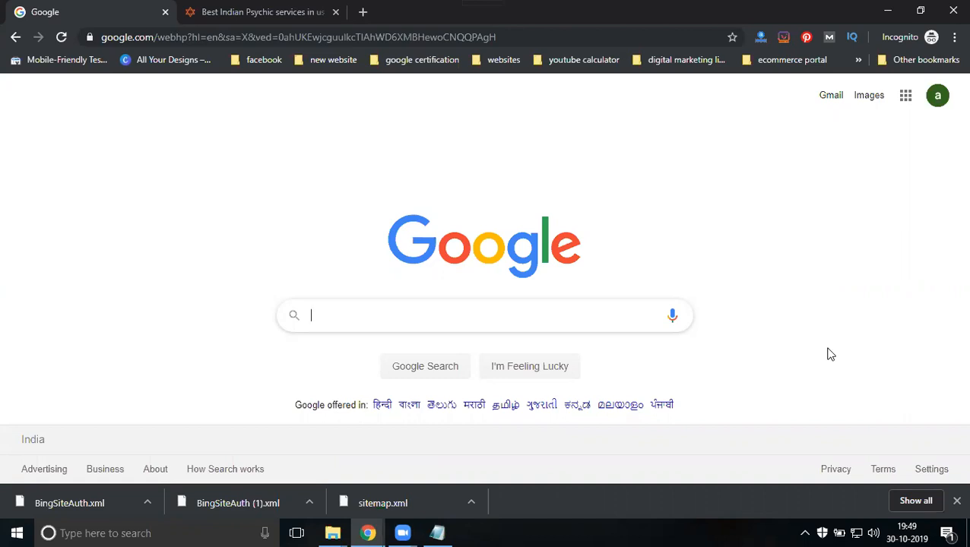
pyautogui.moveTo(486, 64)
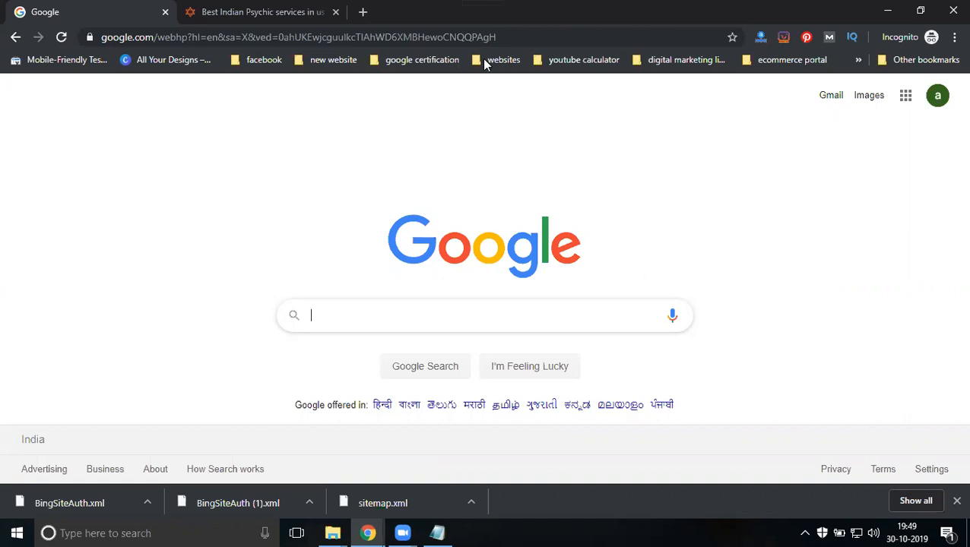
pyautogui.click(262, 12)
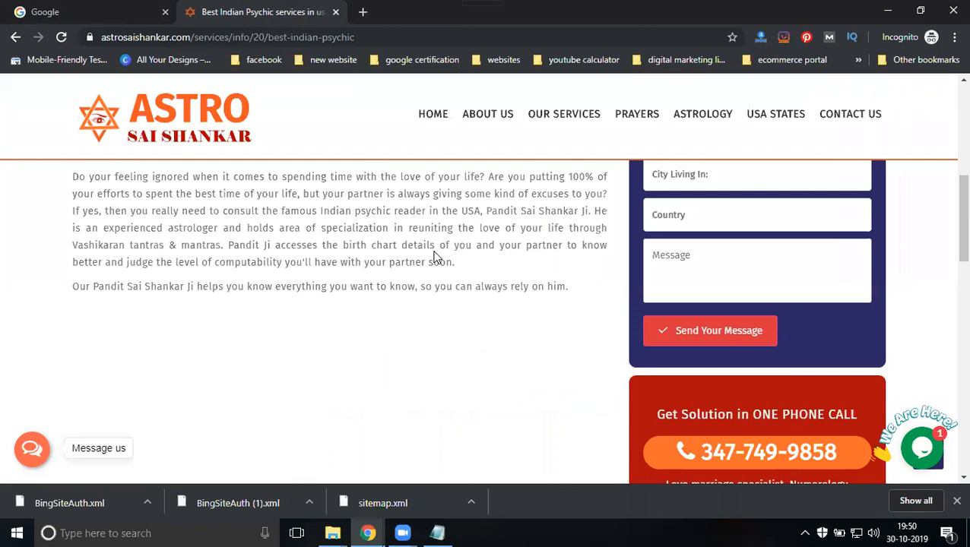
pyautogui.moveTo(351, 113)
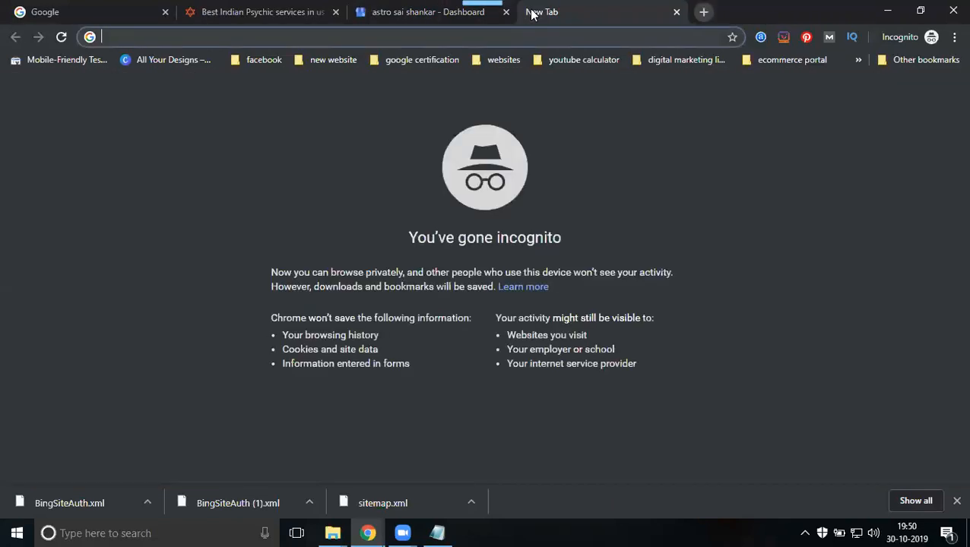
# Search Google for 'bing places' and go to the Bing Places for Business homepage.
pyautogui.write('bing pla')
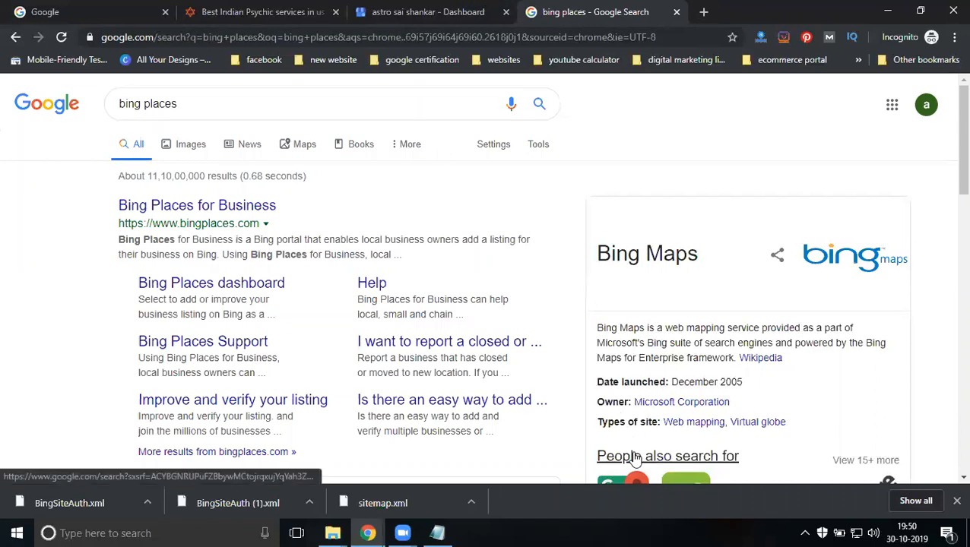
pyautogui.moveTo(182, 224)
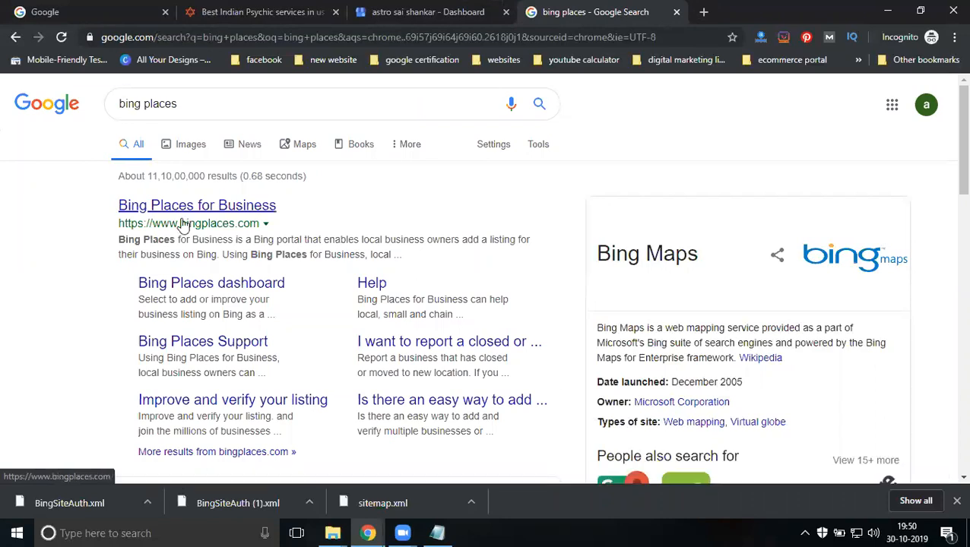
pyautogui.click(197, 205)
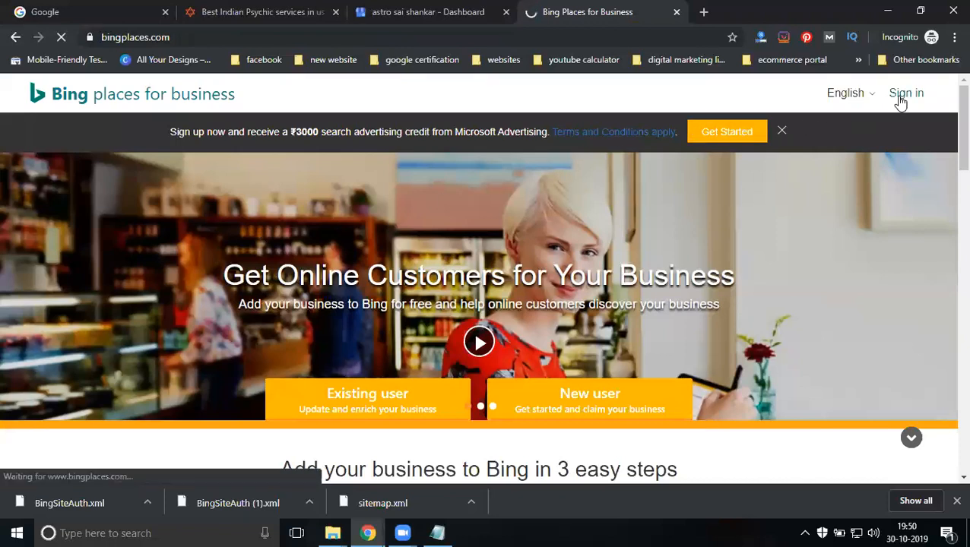
# Sign in to Bing Places with the astro saishankar Google account, reaching profile preferences.
pyautogui.click(905, 93)
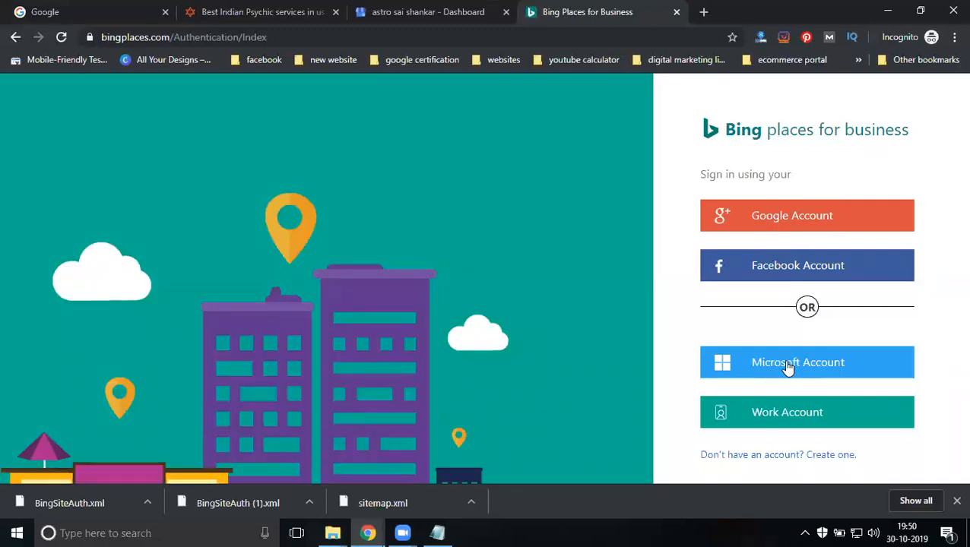
pyautogui.moveTo(759, 225)
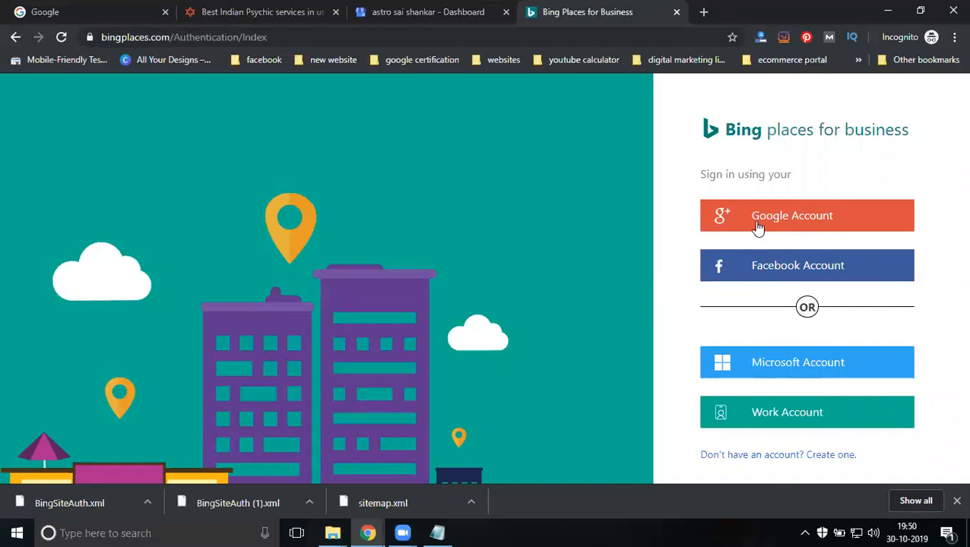
pyautogui.click(805, 216)
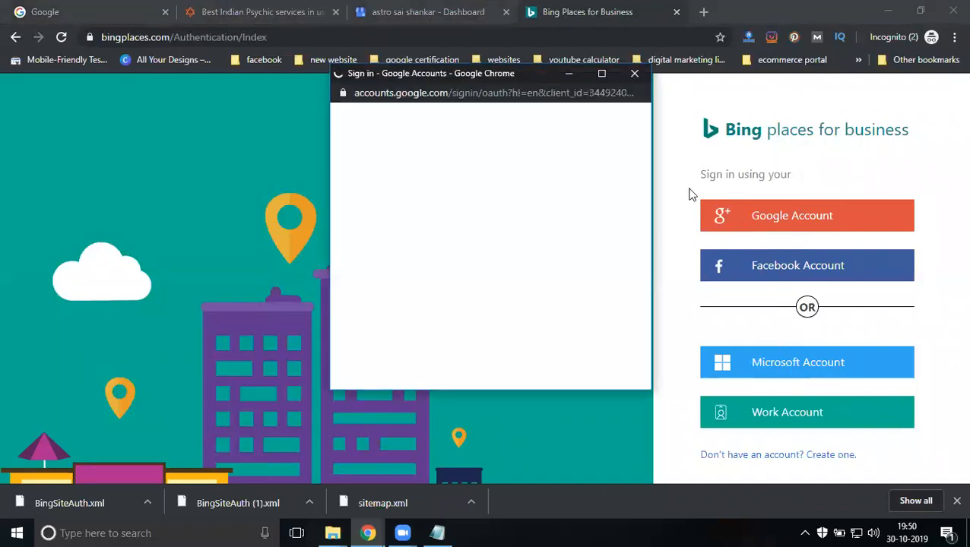
pyautogui.click(805, 216)
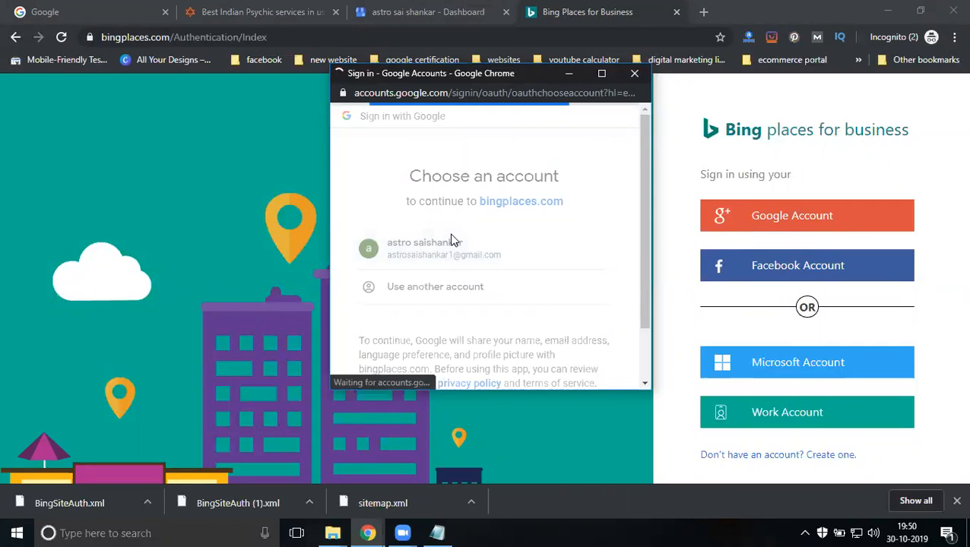
pyautogui.click(444, 249)
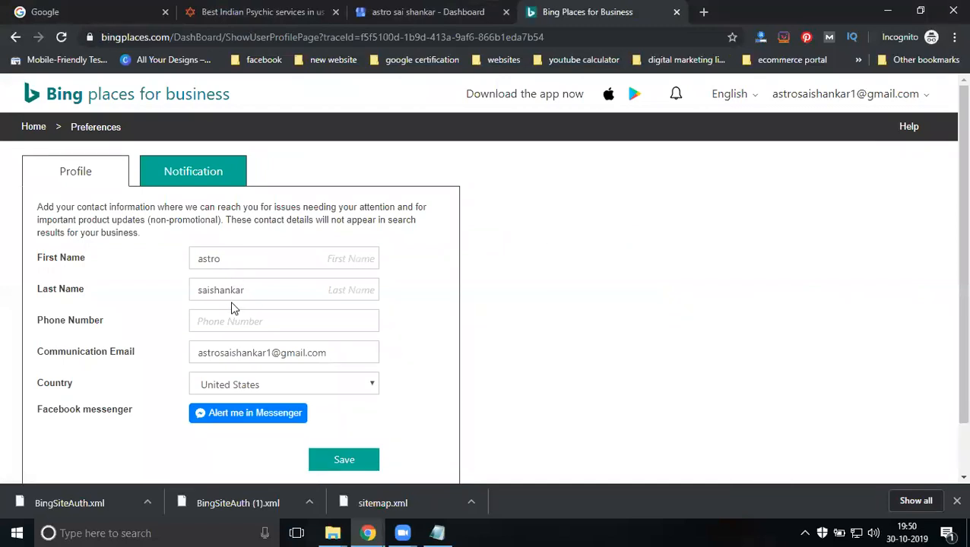
pyautogui.click(248, 413)
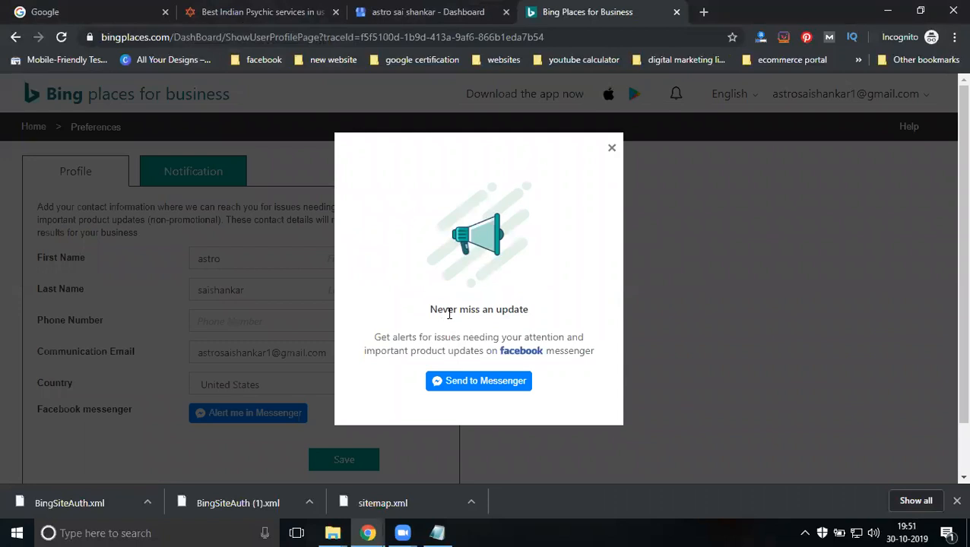
pyautogui.moveTo(471, 380)
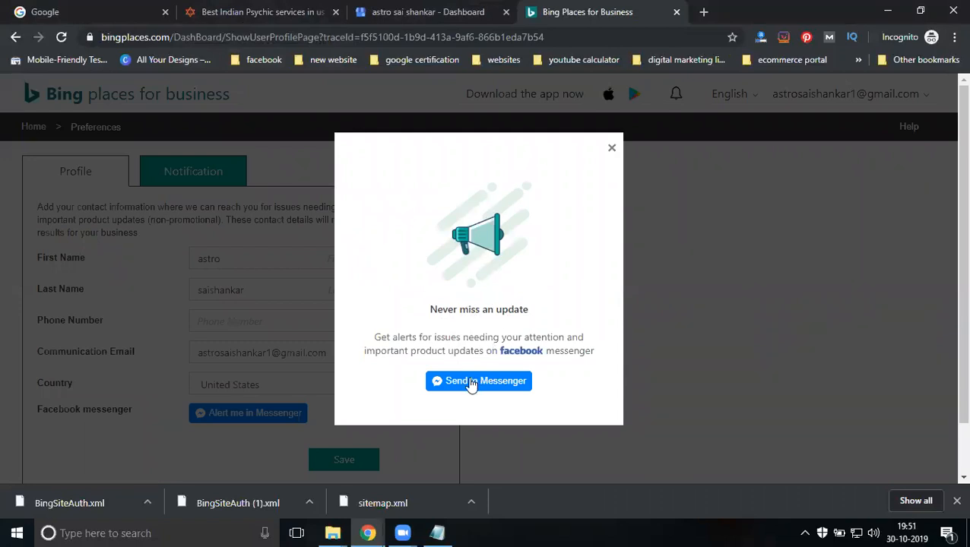
pyautogui.moveTo(631, 214)
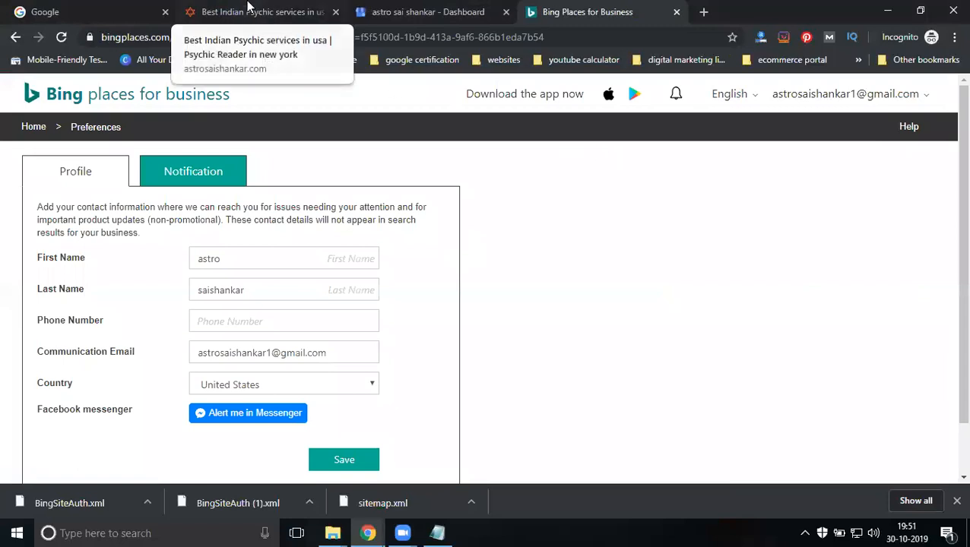
pyautogui.click(258, 12)
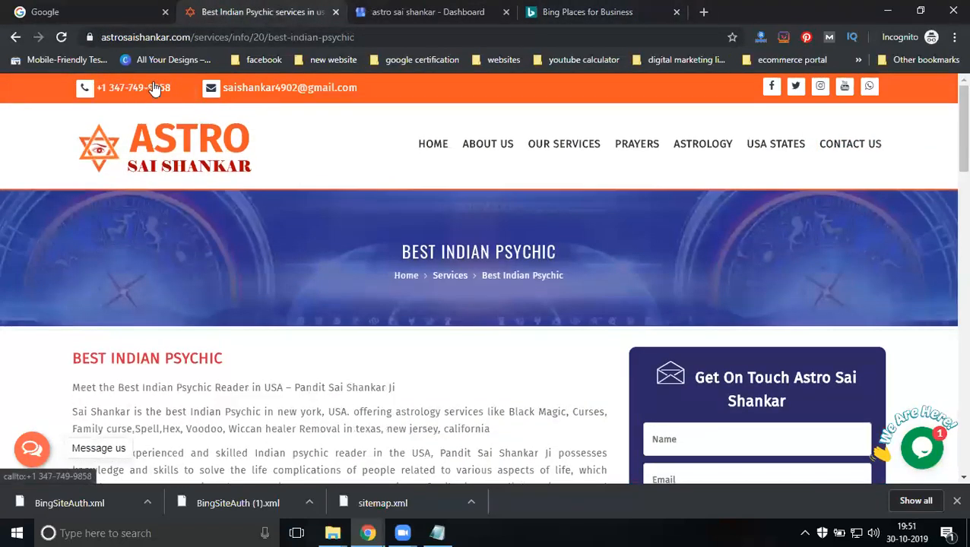
pyautogui.doubleClick(134, 86)
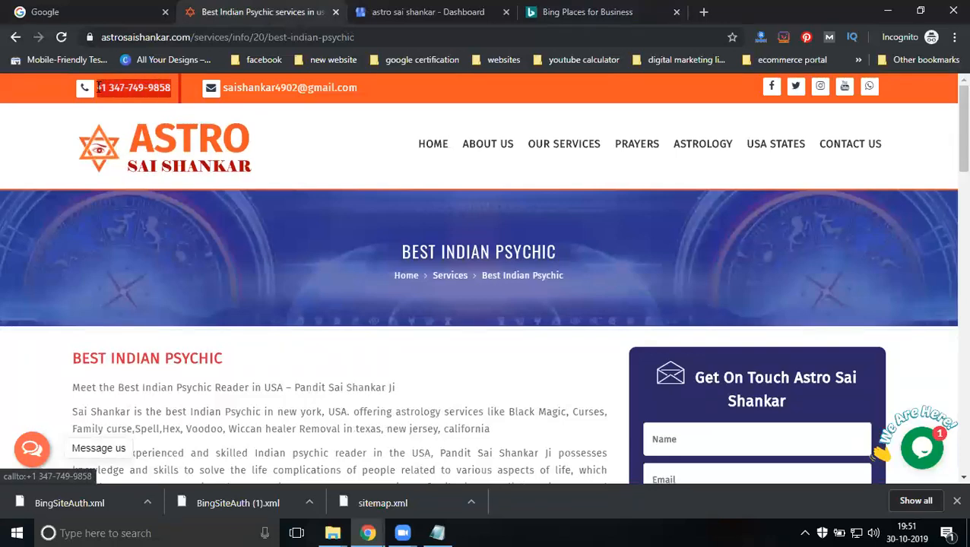
pyautogui.click(587, 12)
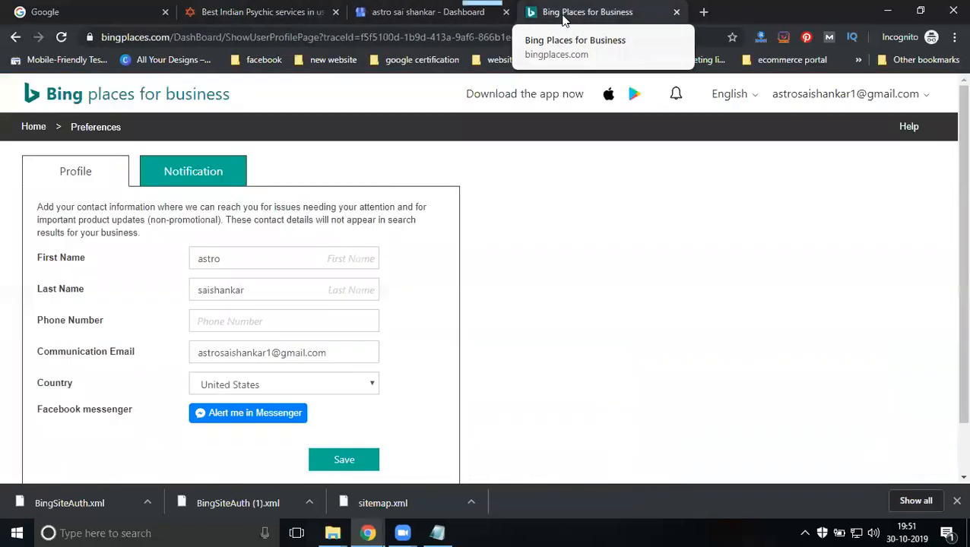
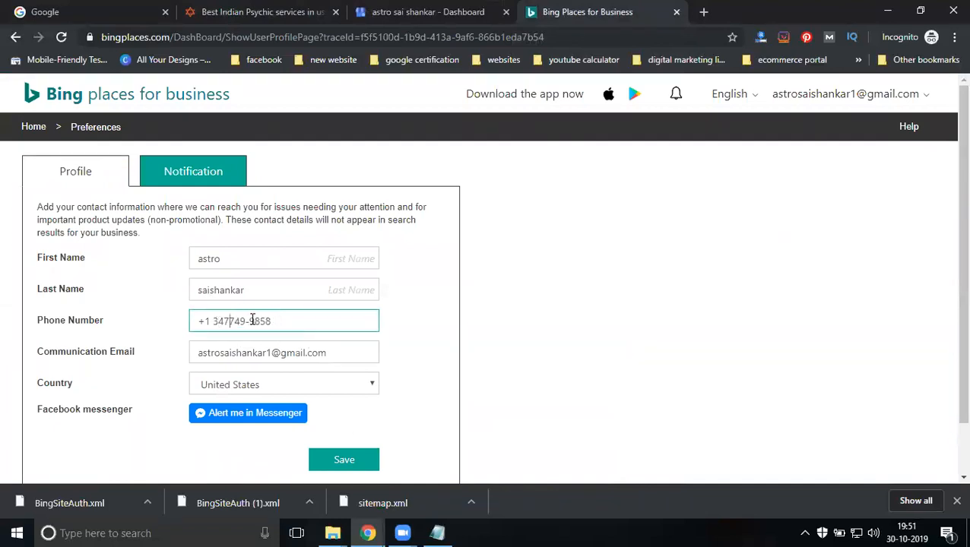
pyautogui.click(344, 459)
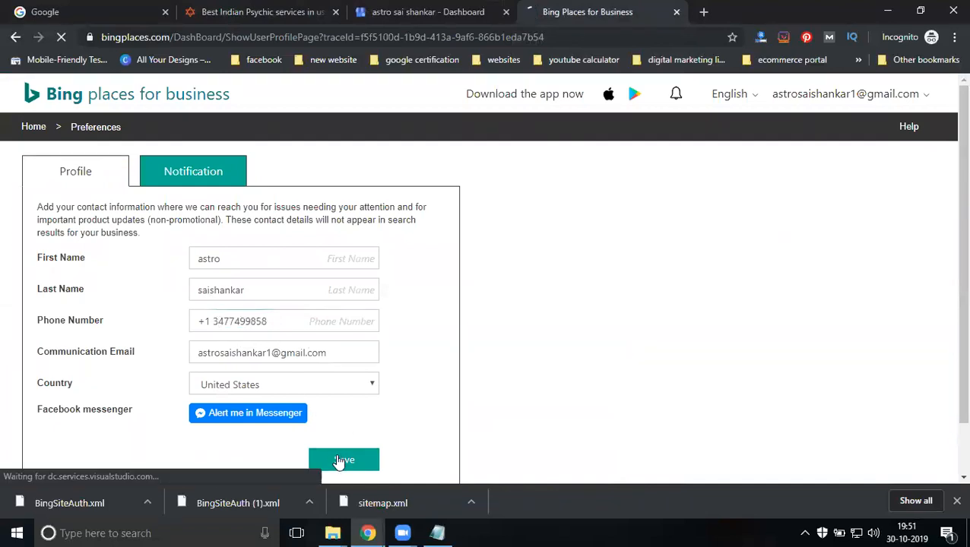
pyautogui.click(343, 459)
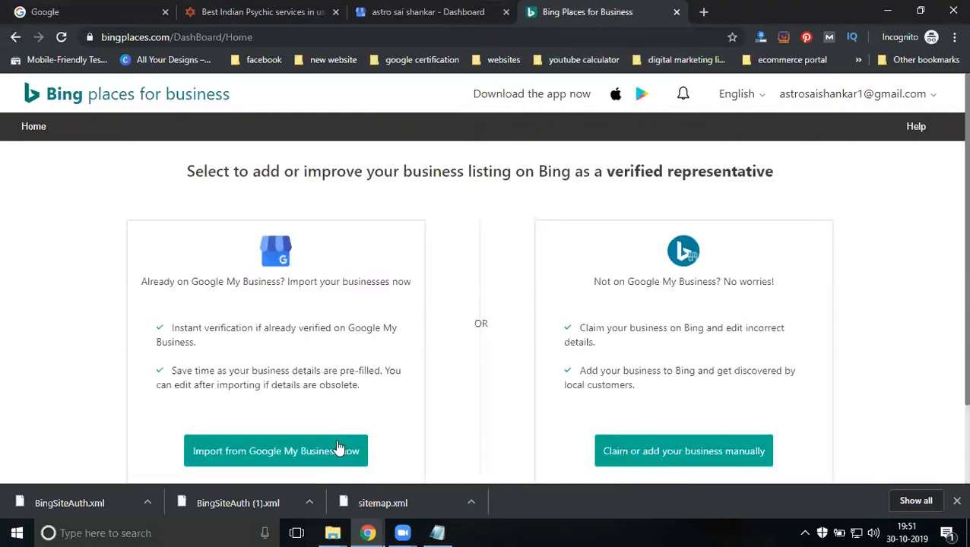
pyautogui.moveTo(283, 365)
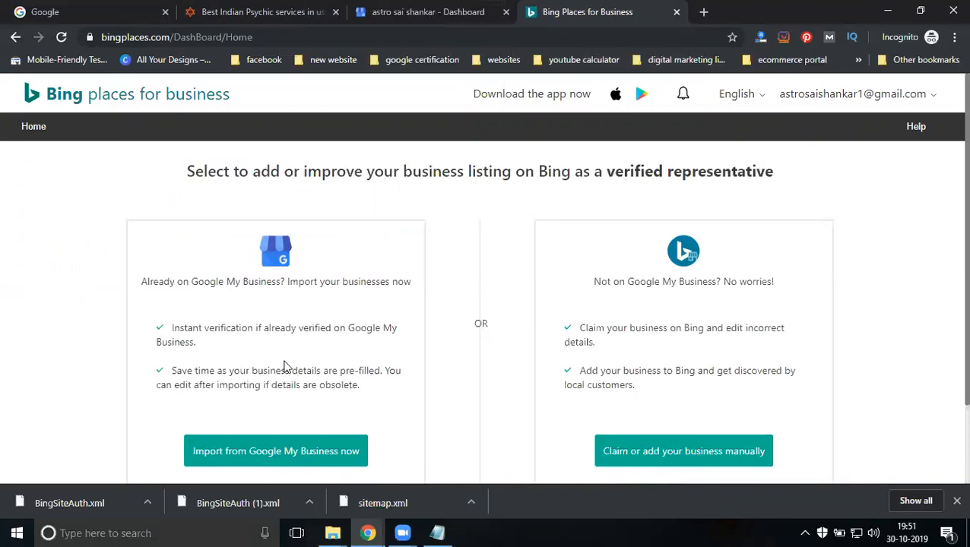
pyautogui.scroll(-3)
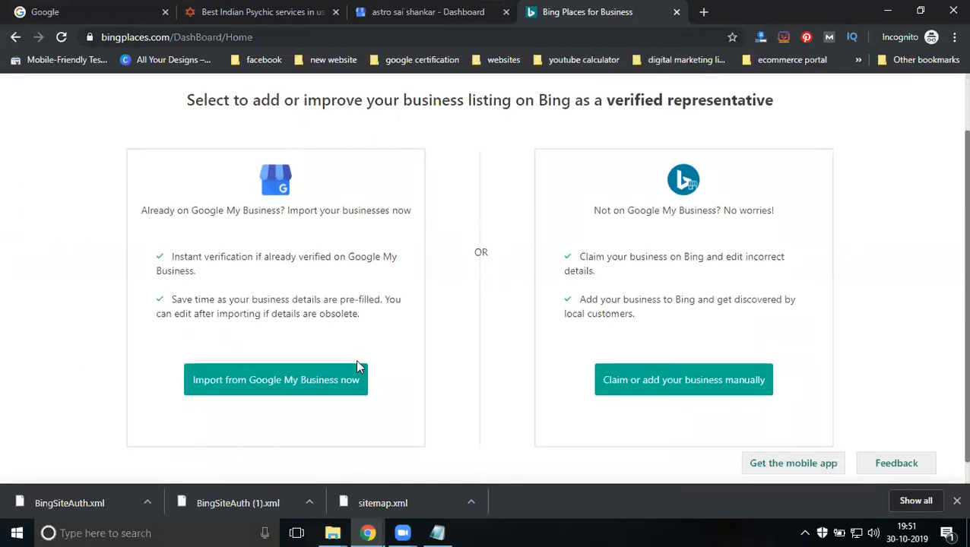
pyautogui.moveTo(277, 380)
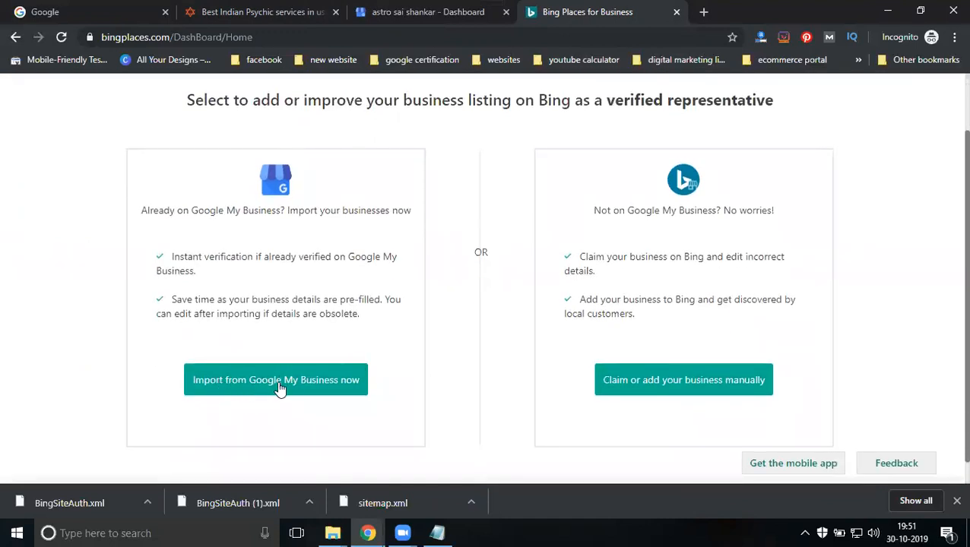
pyautogui.moveTo(644, 398)
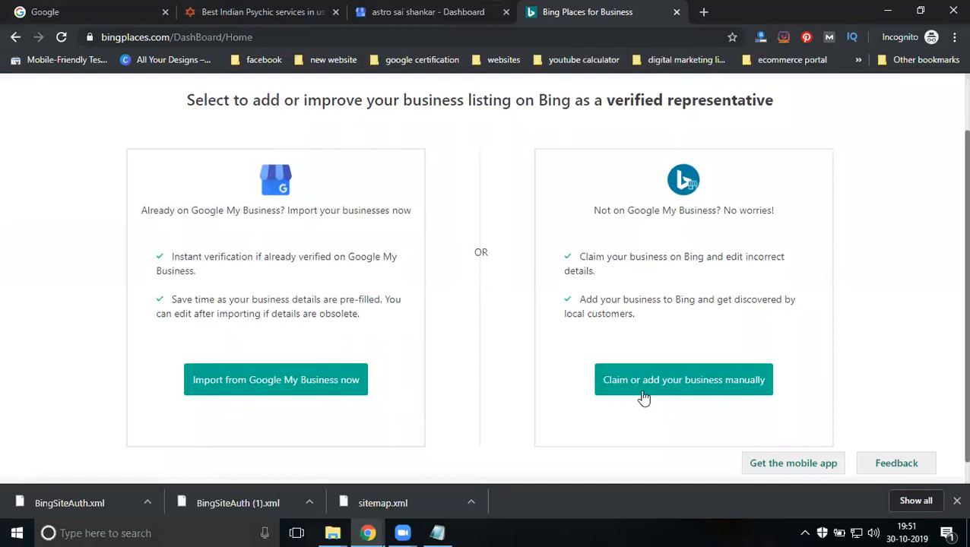
pyautogui.moveTo(468, 119)
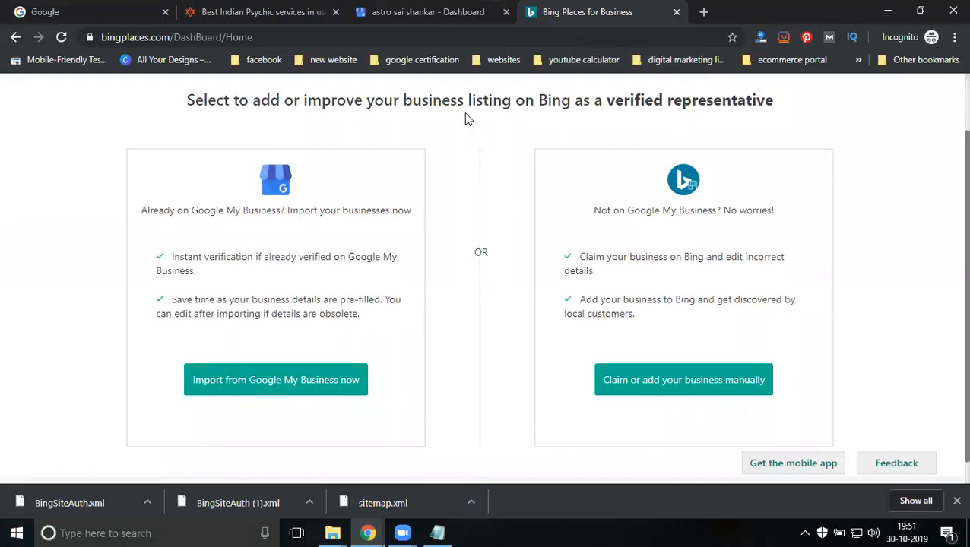
pyautogui.click(428, 13)
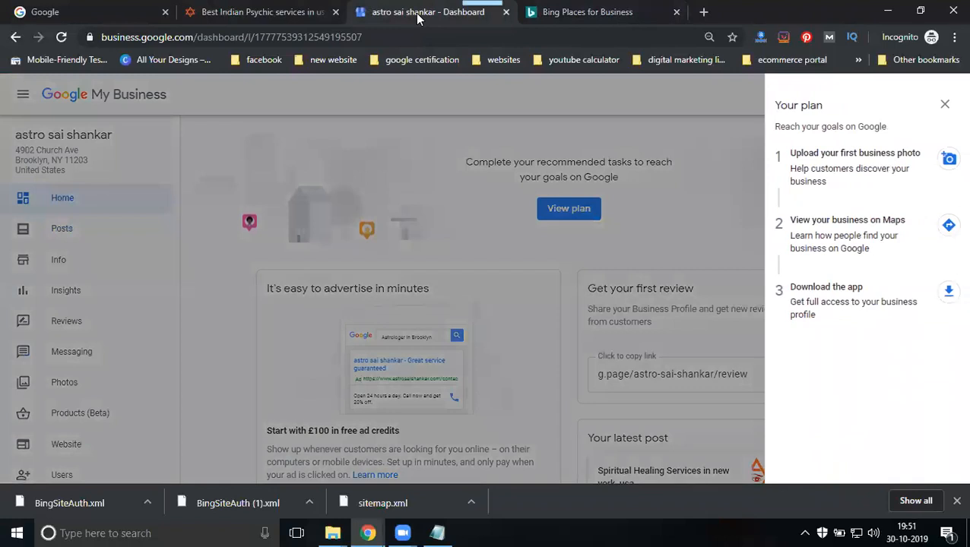
pyautogui.click(587, 12)
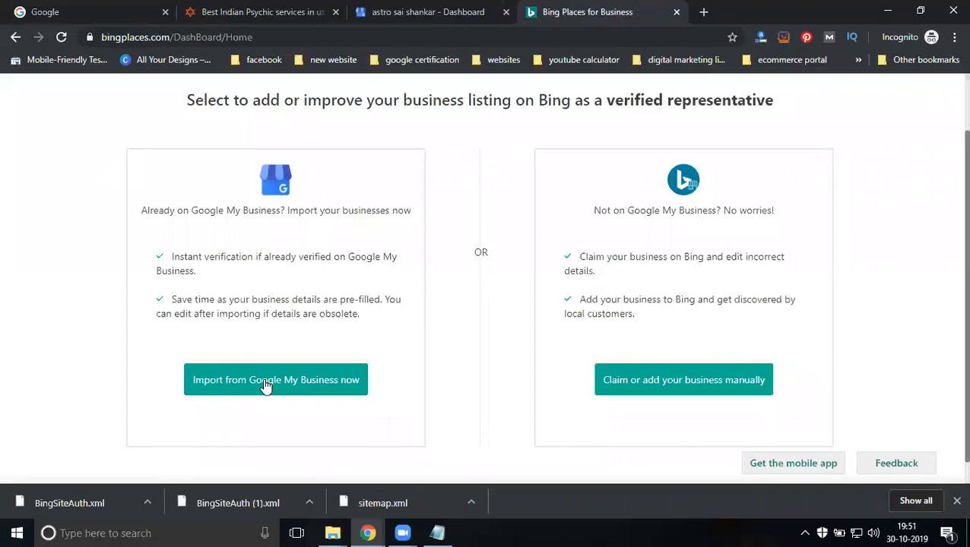
# Start the Google My Business import and continue to the Google sign-in.
pyautogui.click(275, 379)
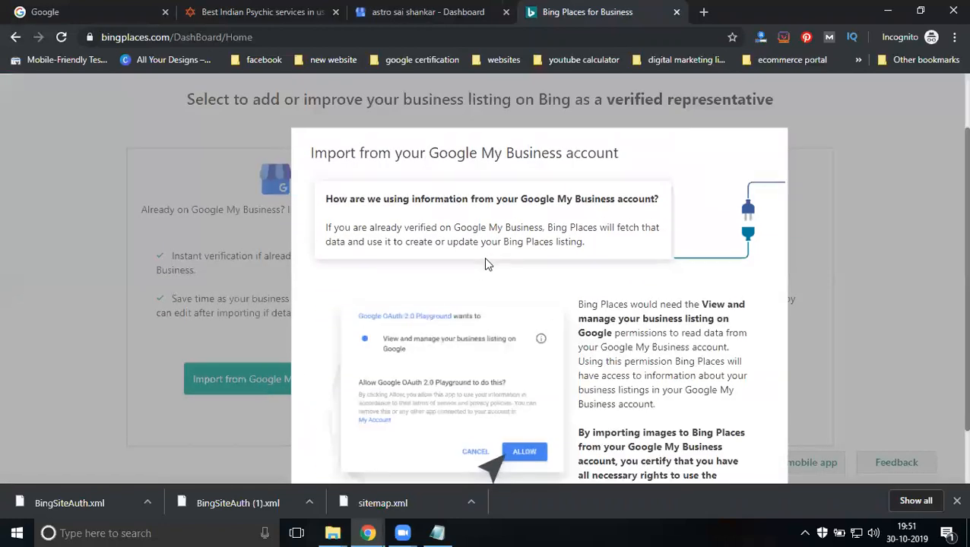
pyautogui.scroll(-3)
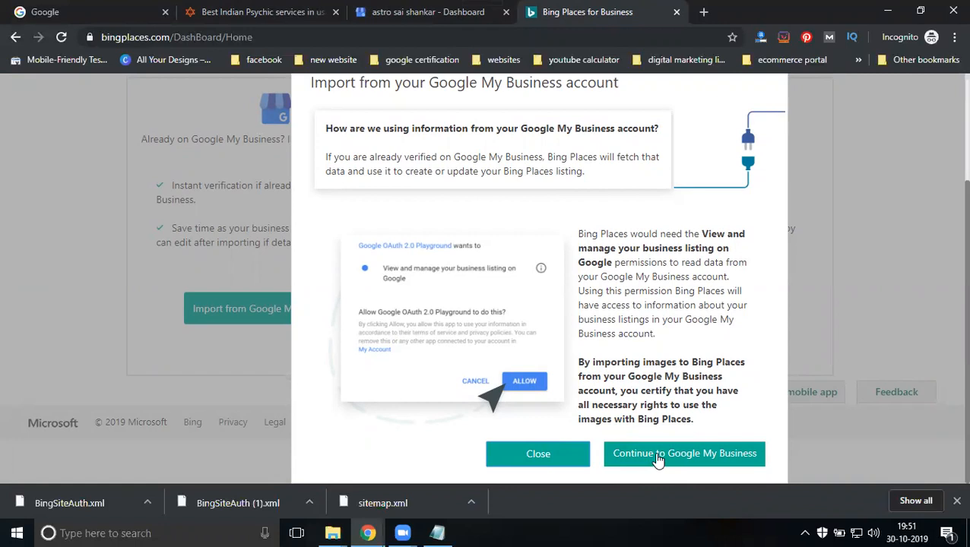
pyautogui.click(684, 453)
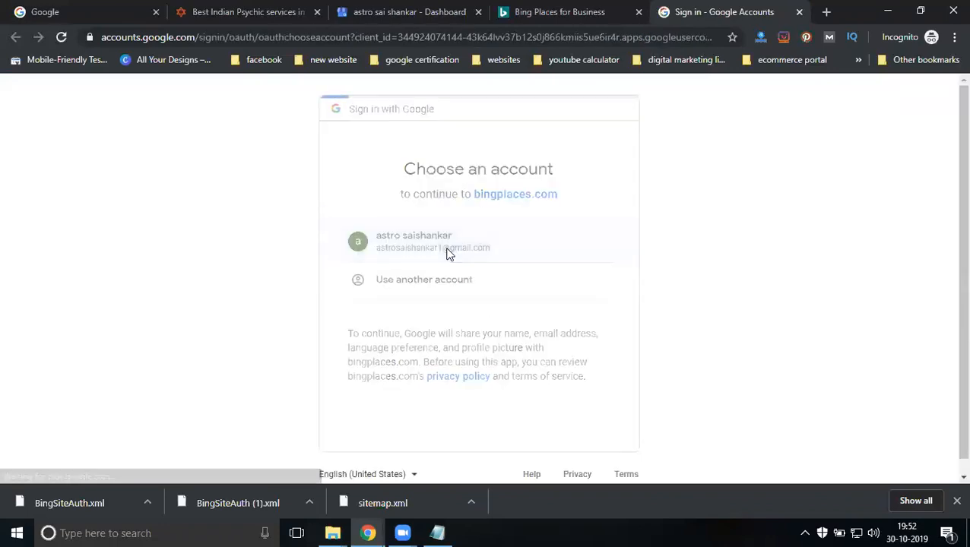
# Allow bingplaces.com access to the Google account and continue with the astro saishankar location group.
pyautogui.click(431, 241)
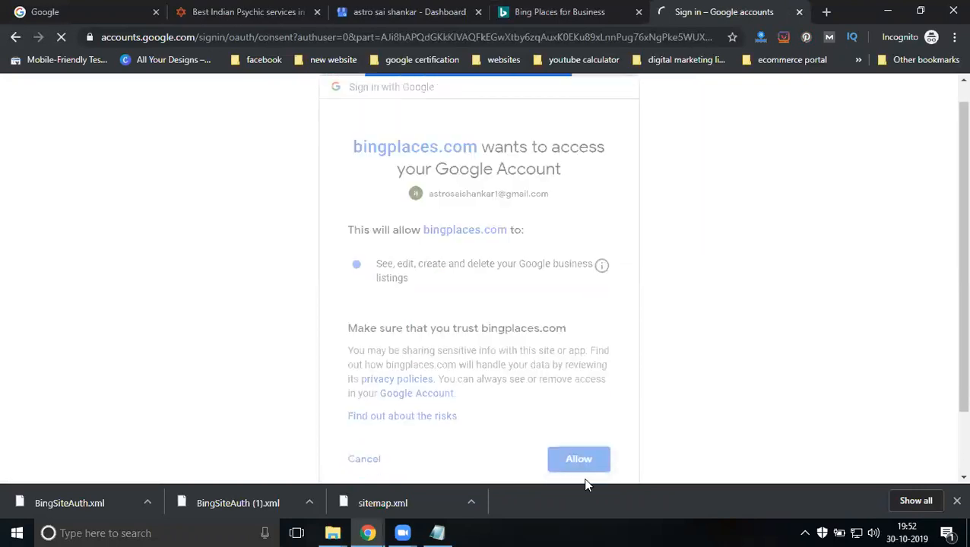
pyautogui.click(578, 459)
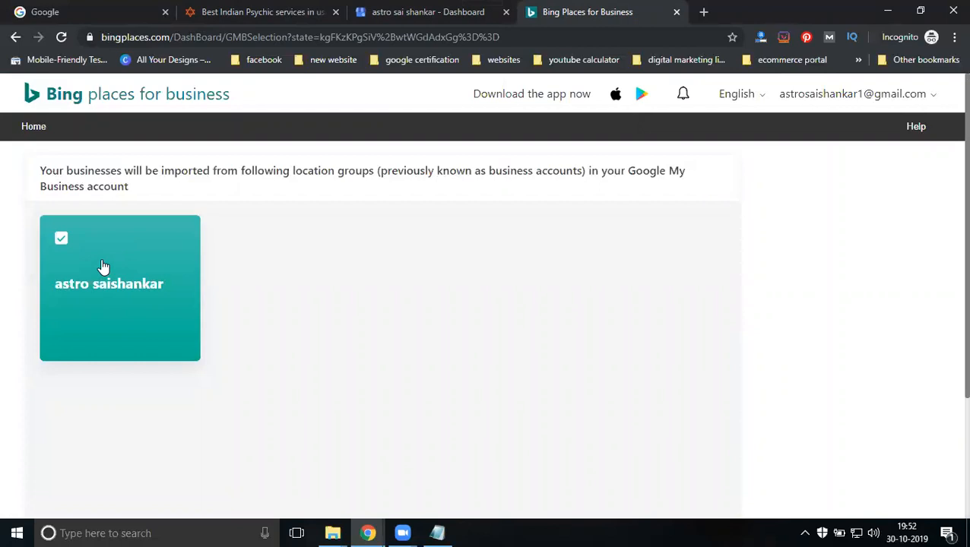
pyautogui.scroll(-3)
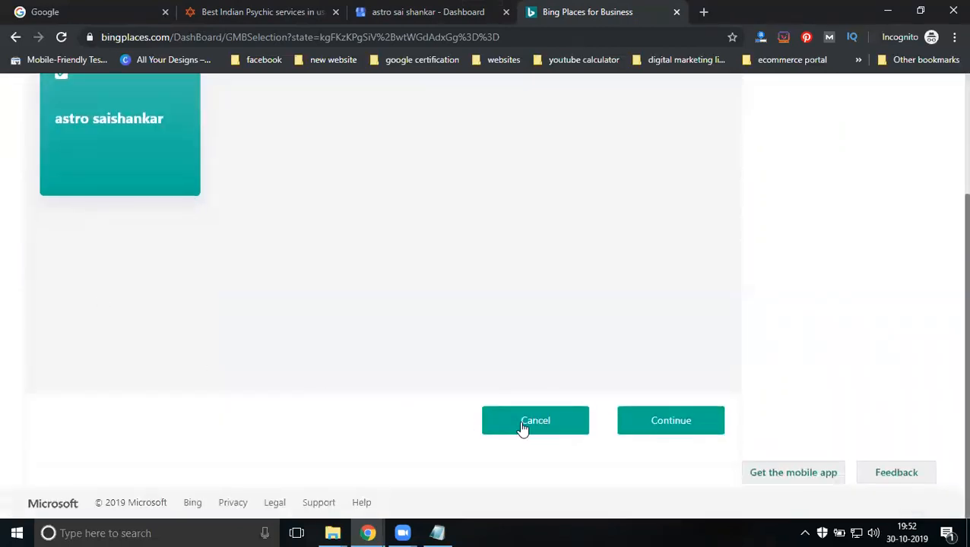
pyautogui.click(670, 419)
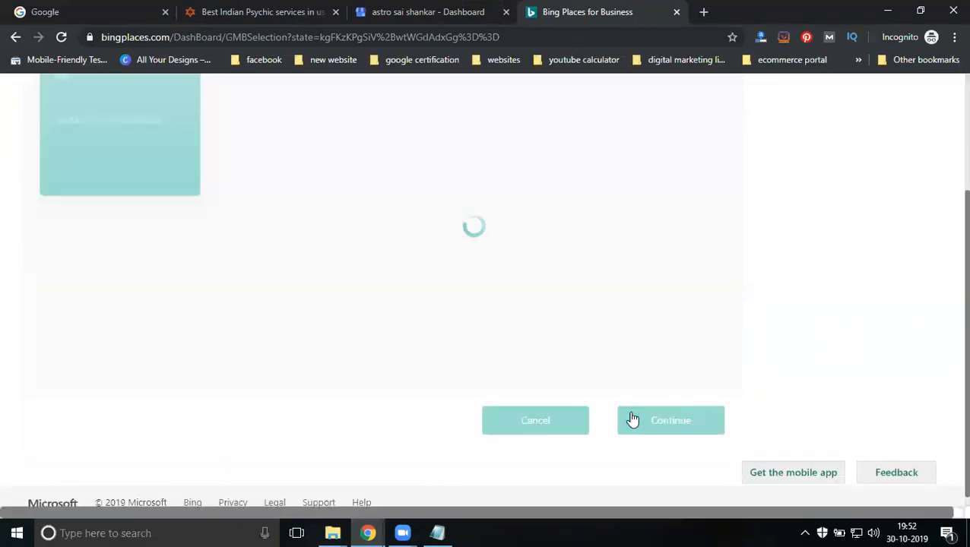
# Review the one-business import summary and go to the astro sai shankar dashboard.
pyautogui.click(670, 419)
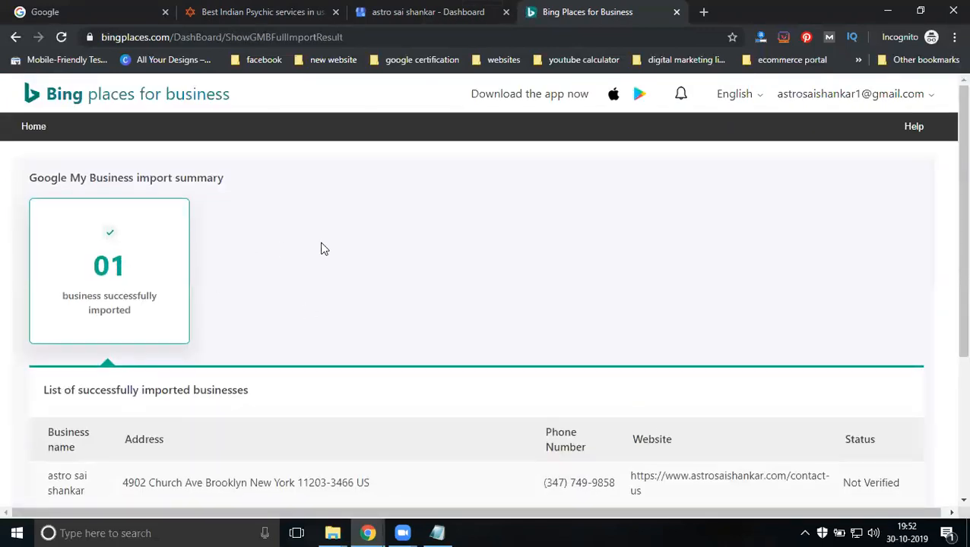
pyautogui.scroll(-3)
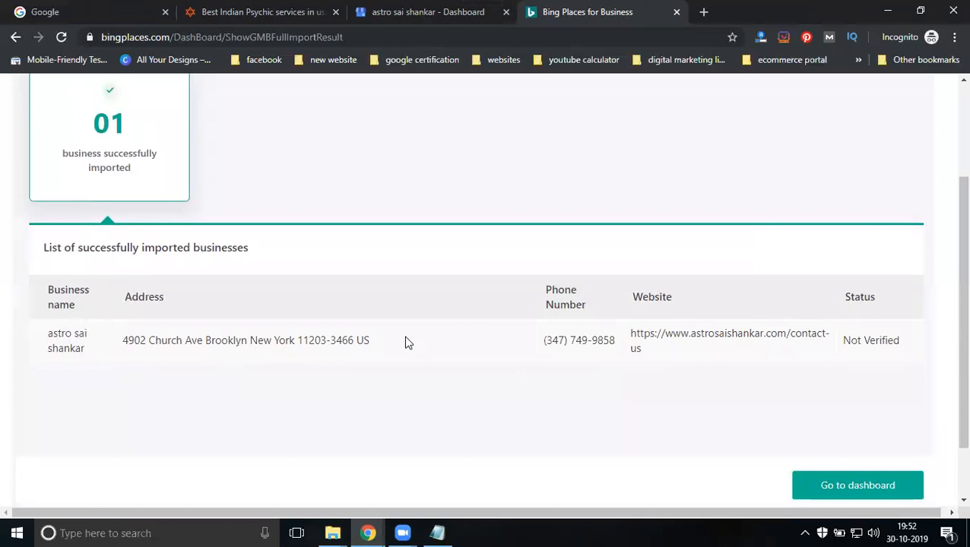
pyautogui.moveTo(859, 340)
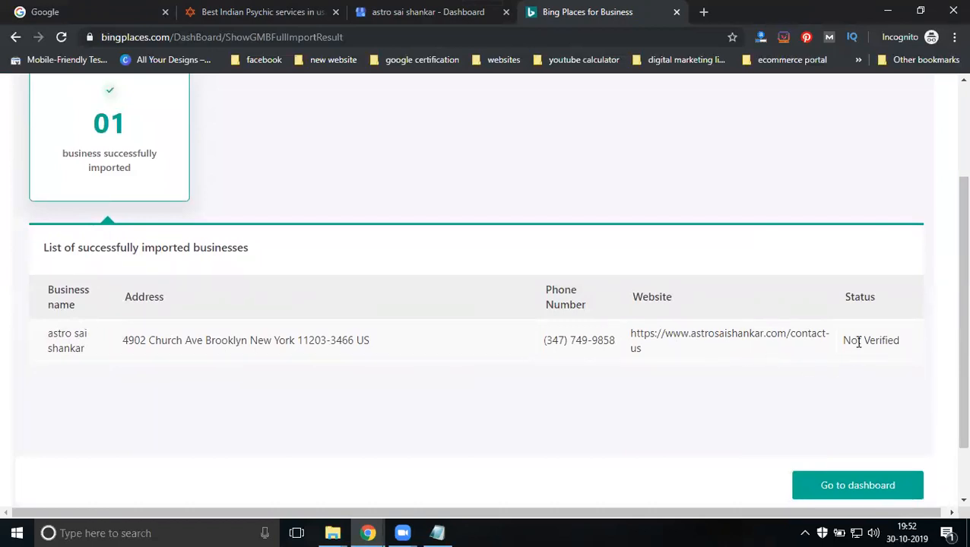
pyautogui.moveTo(858, 485)
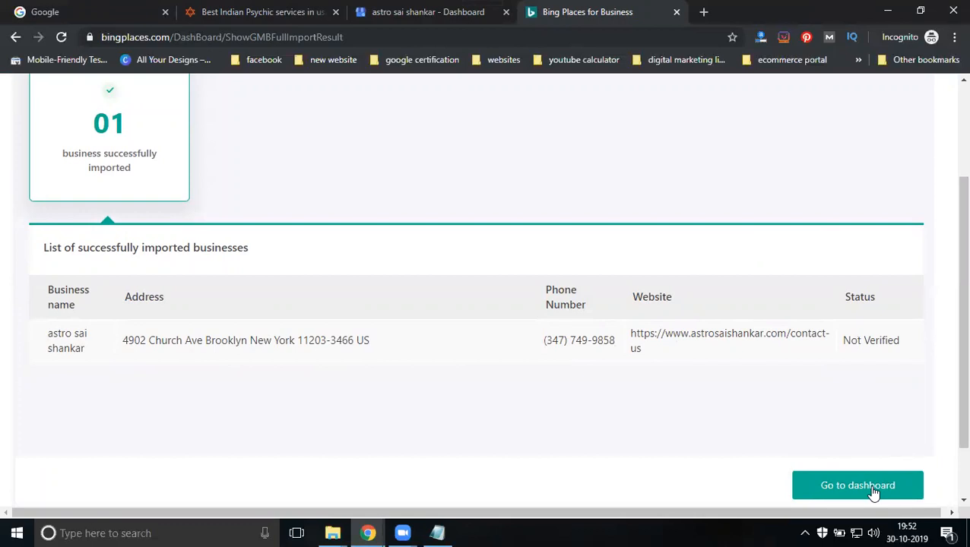
pyautogui.click(857, 485)
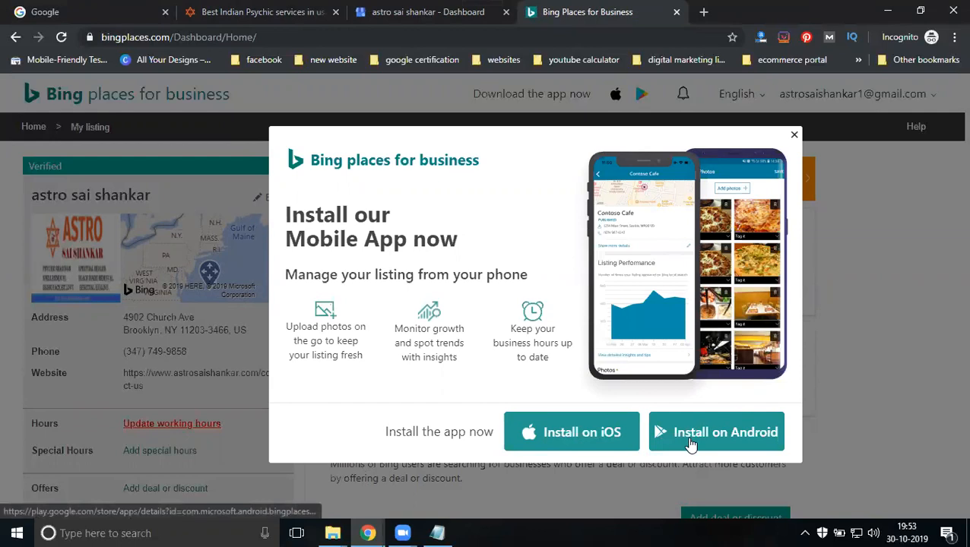
# Close the Install Mobile App popup and choose Sync now, continuing to Google My Business.
pyautogui.click(794, 134)
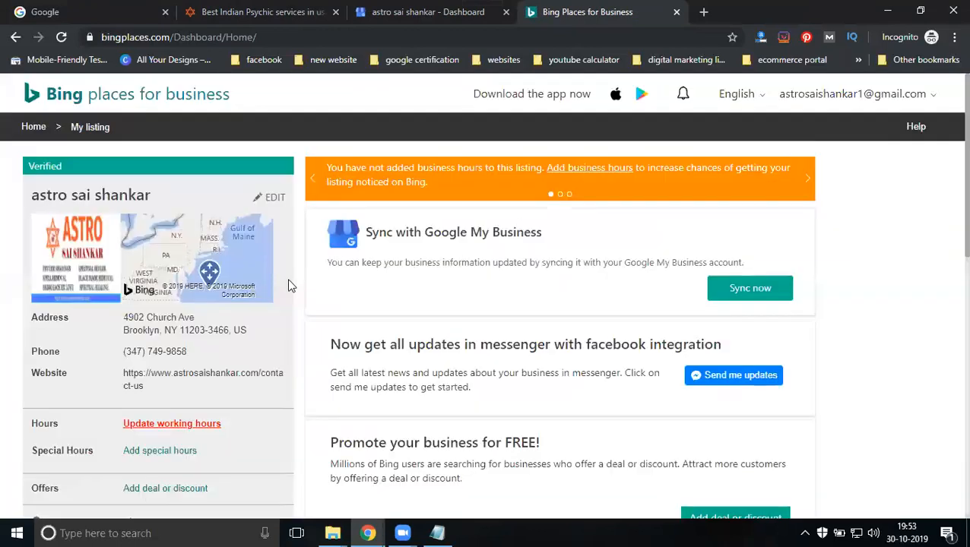
pyautogui.scroll(-3)
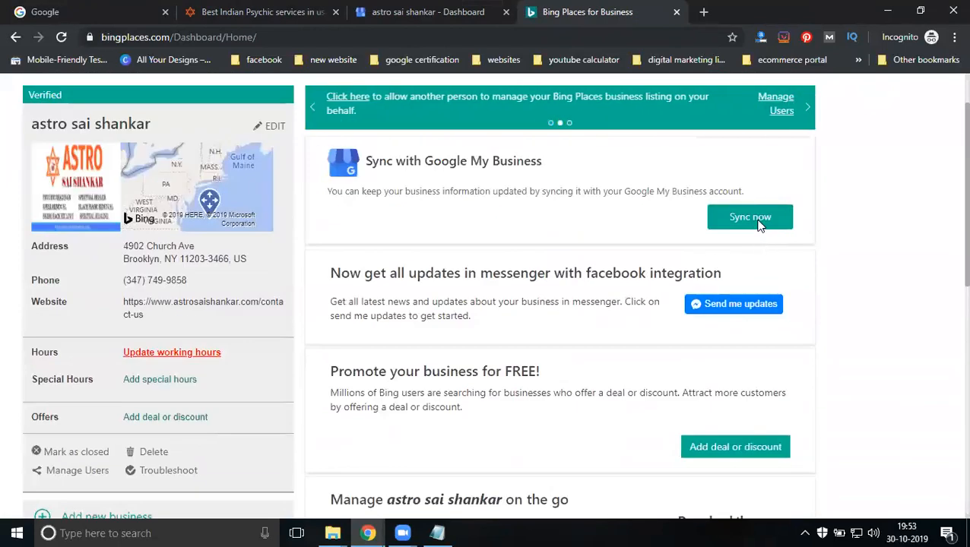
pyautogui.click(749, 216)
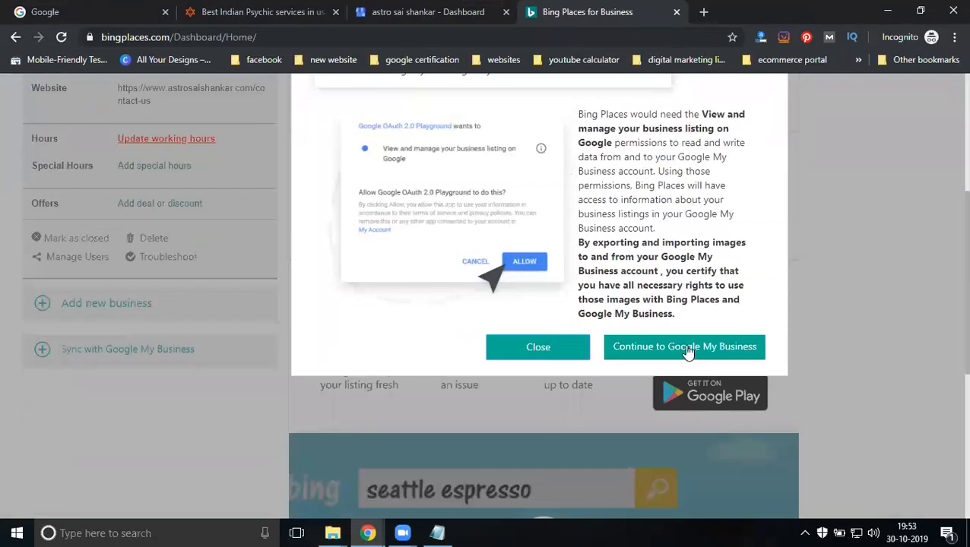
pyautogui.click(684, 347)
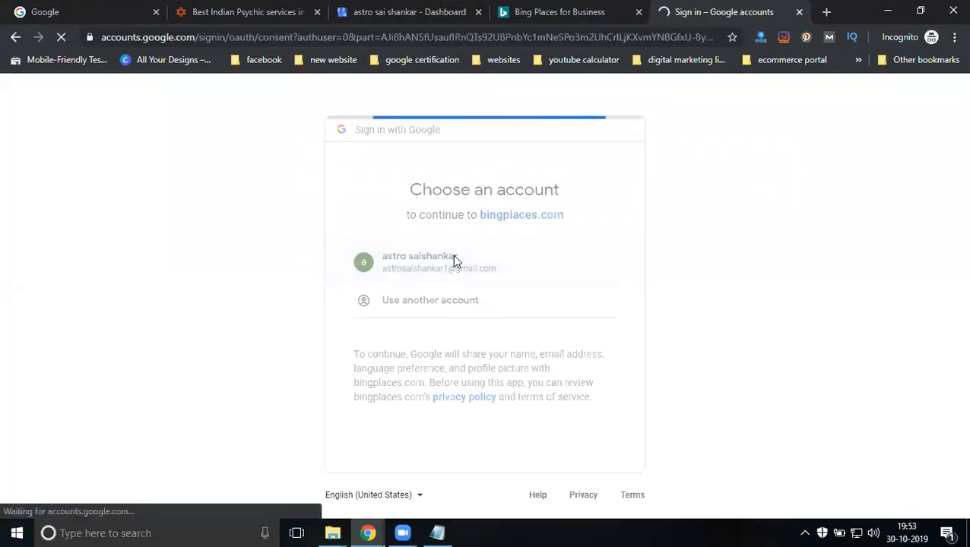
# Select the business's Google account and allow bingplaces.com to manage its listings.
pyautogui.click(437, 261)
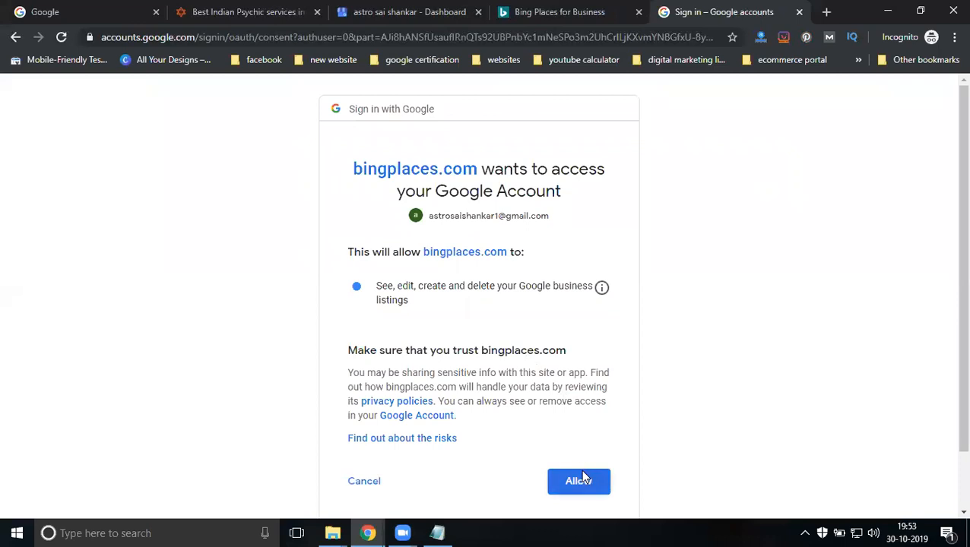
pyautogui.click(577, 480)
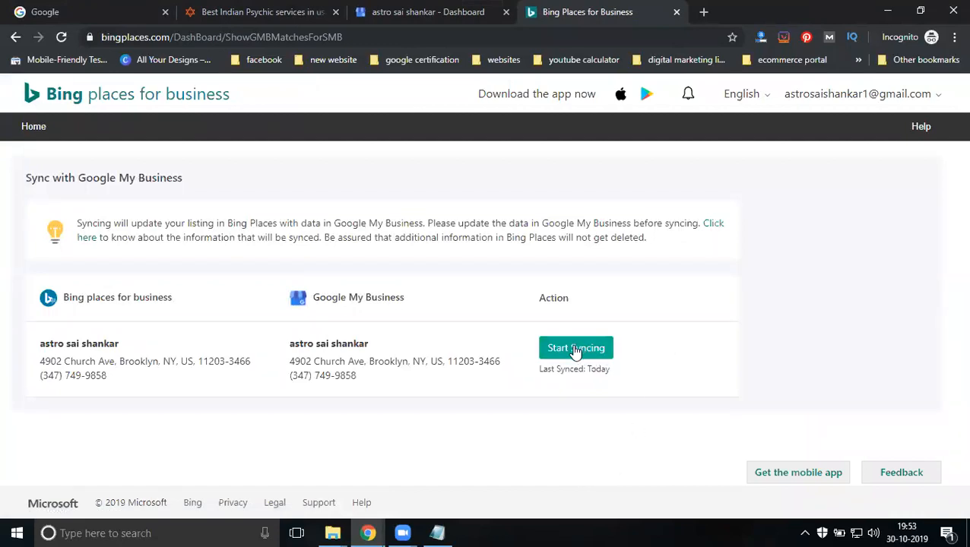
# Start syncing so the astro sai shankar listing shows as Synced with Google My Business.
pyautogui.click(575, 347)
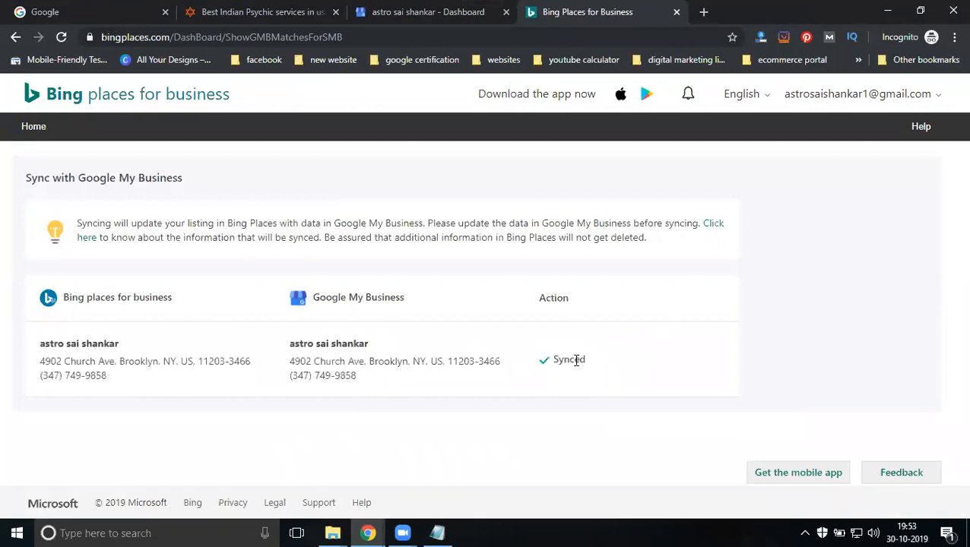
pyautogui.moveTo(581, 351)
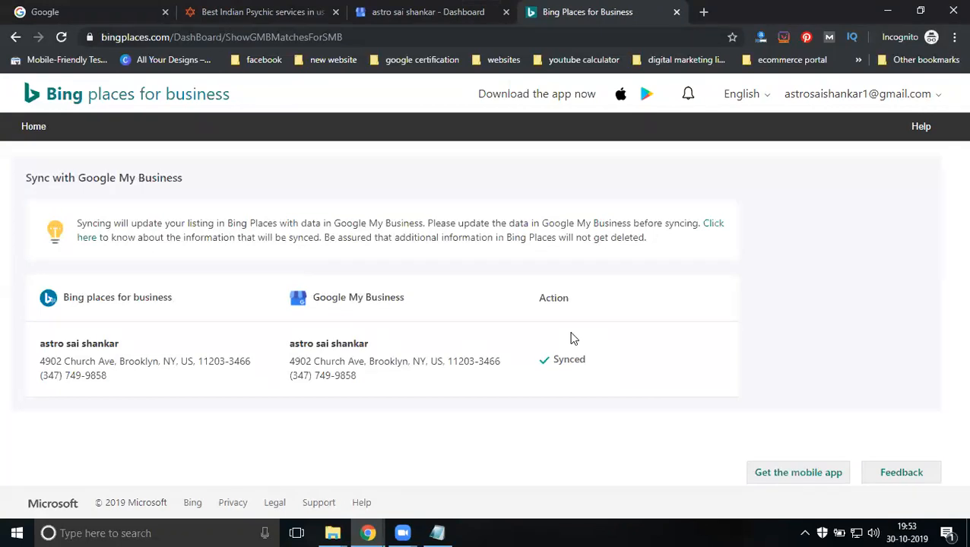
pyautogui.moveTo(374, 295)
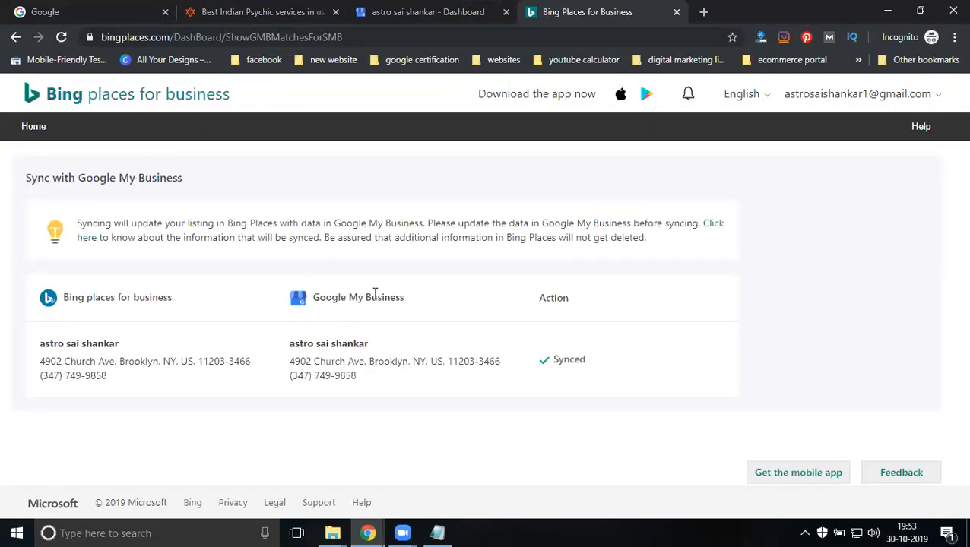
pyautogui.moveTo(122, 100)
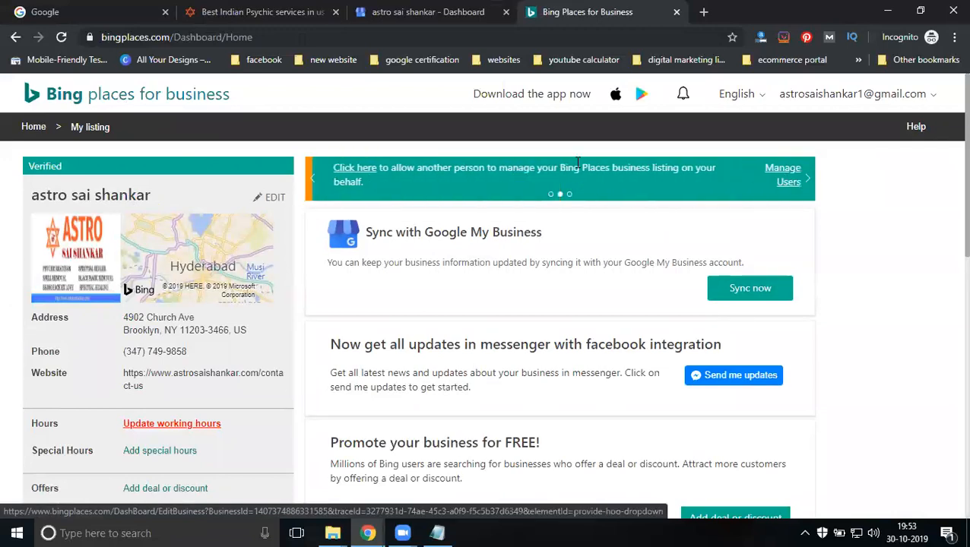
# Reach 'Update working hours' on the dashboard to edit the listing's hours.
pyautogui.scroll(-3)
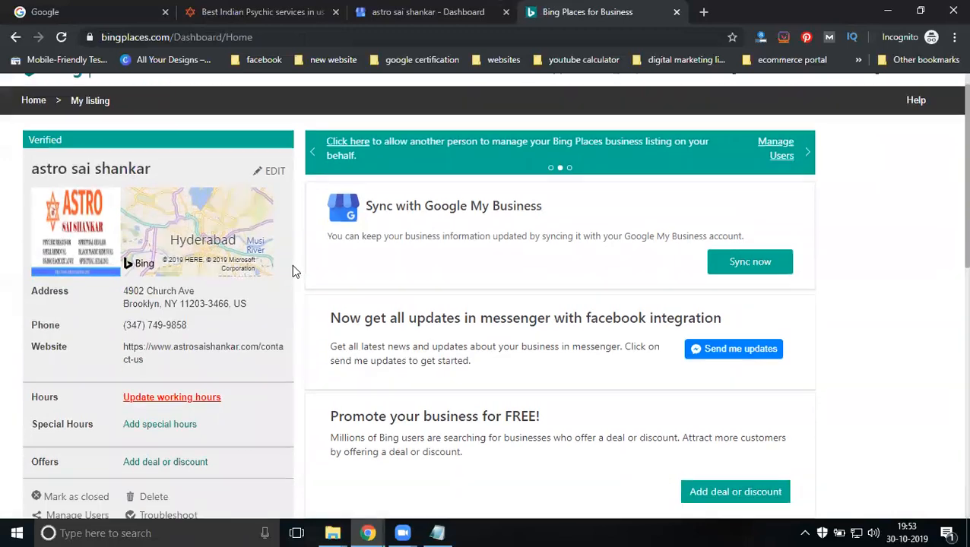
pyautogui.scroll(-3)
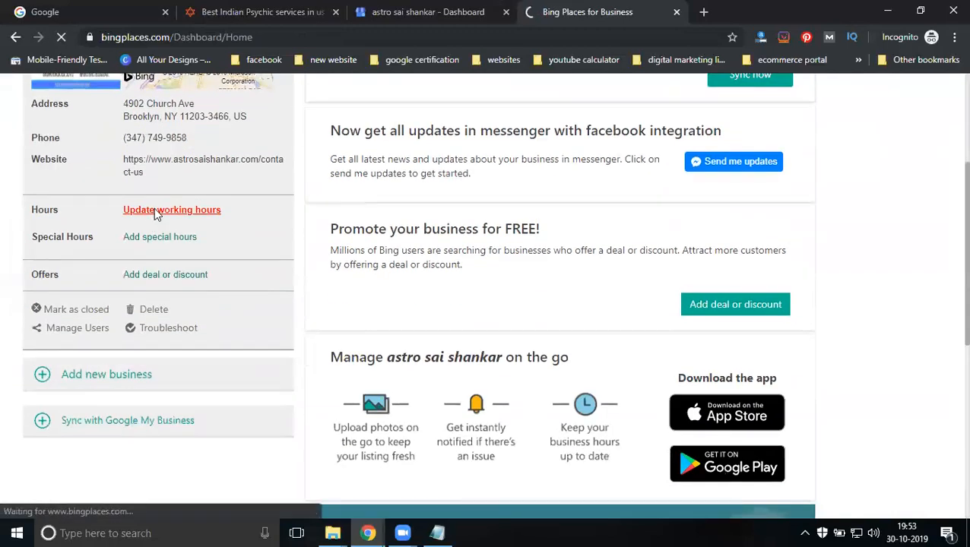
pyautogui.click(172, 210)
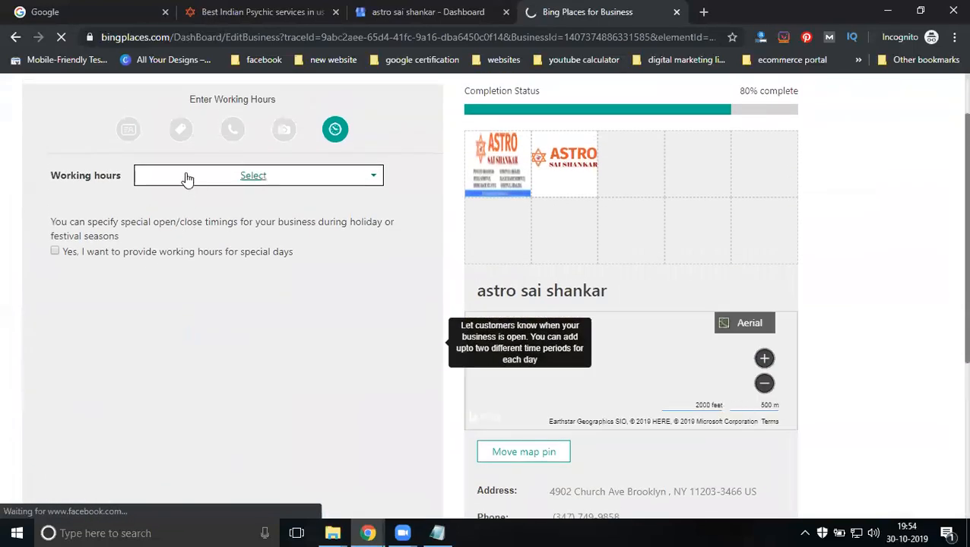
# Show business hours with open days from 9:00AM to 8:00PM and submit the working hours.
pyautogui.click(252, 175)
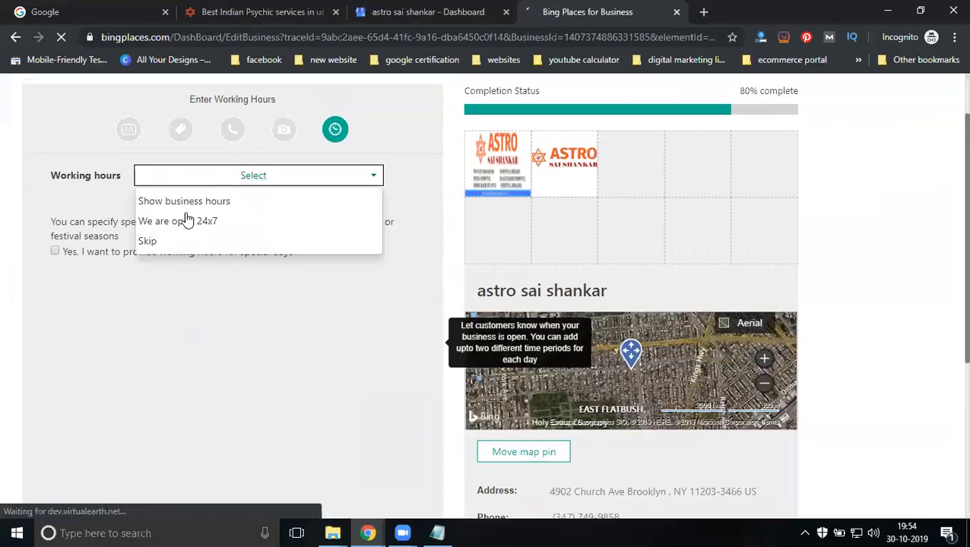
pyautogui.click(183, 200)
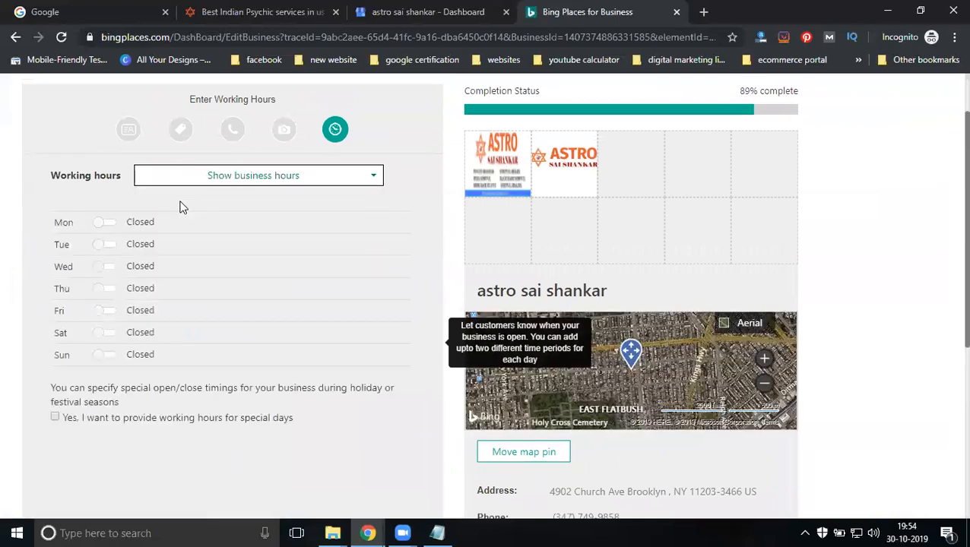
pyautogui.click(103, 222)
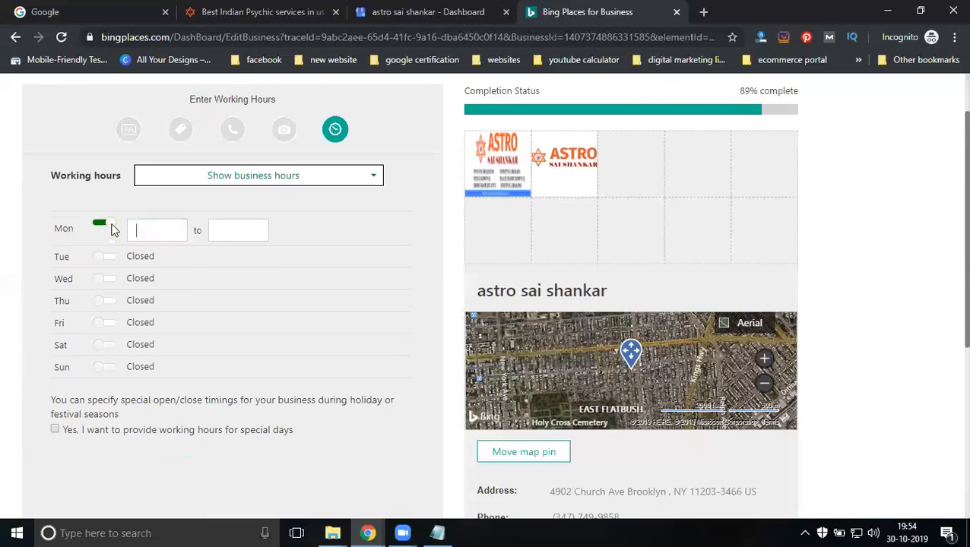
pyautogui.click(156, 230)
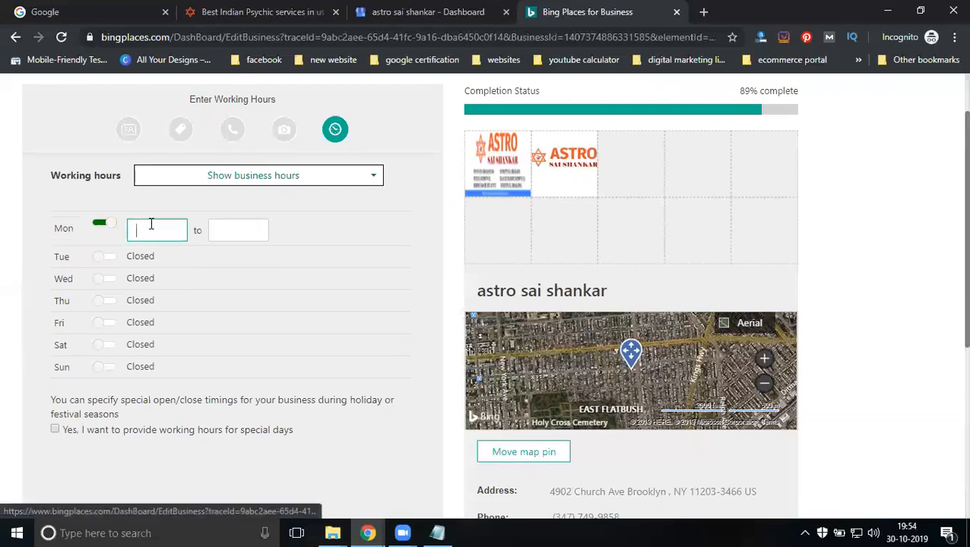
pyautogui.write('9')
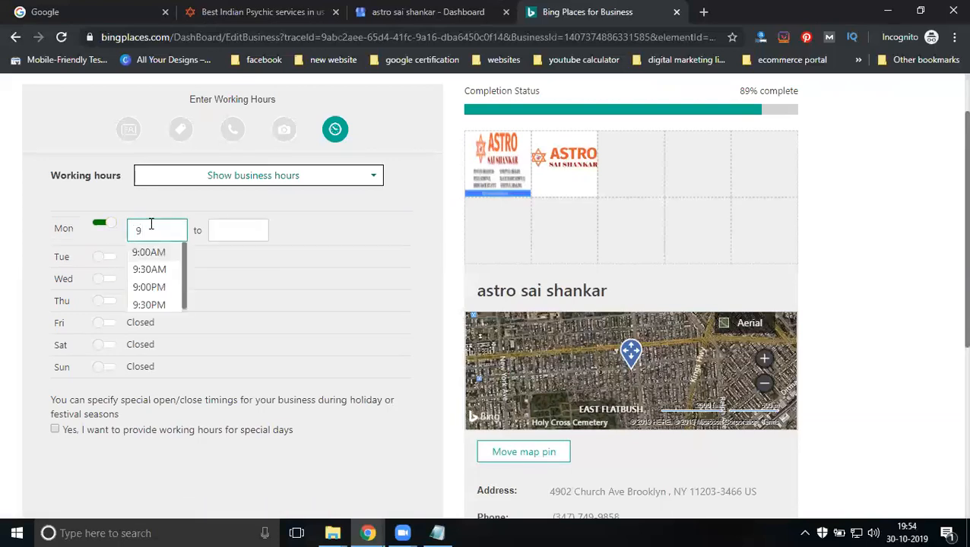
pyautogui.click(149, 253)
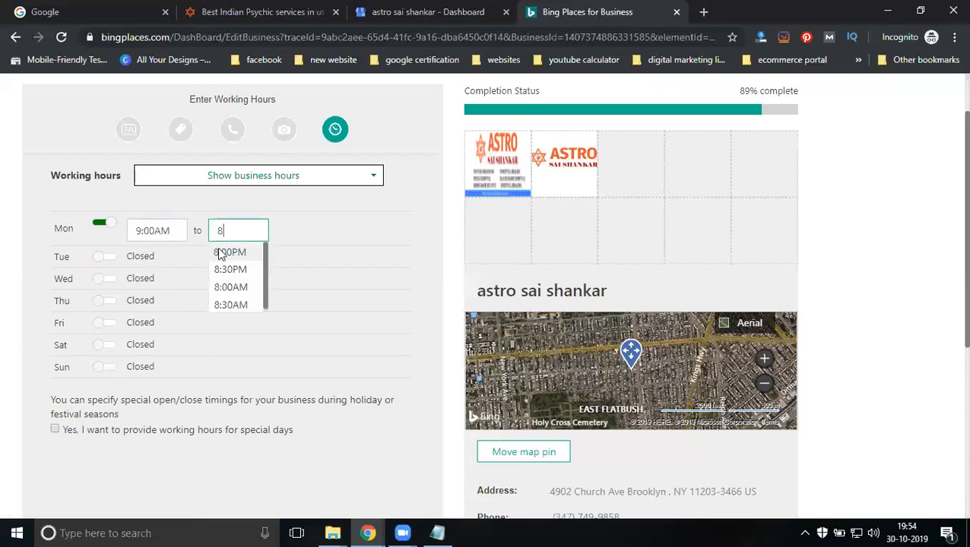
pyautogui.click(231, 252)
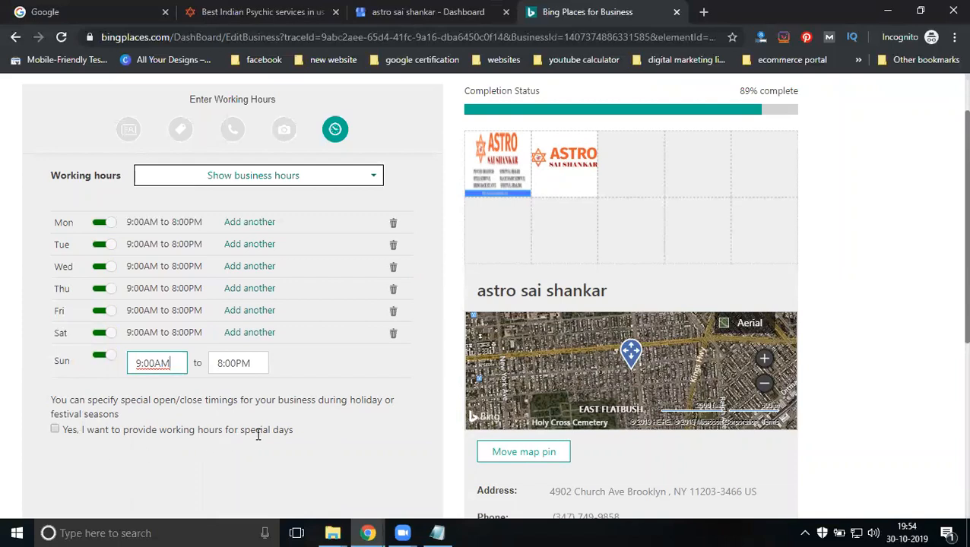
pyautogui.scroll(-3)
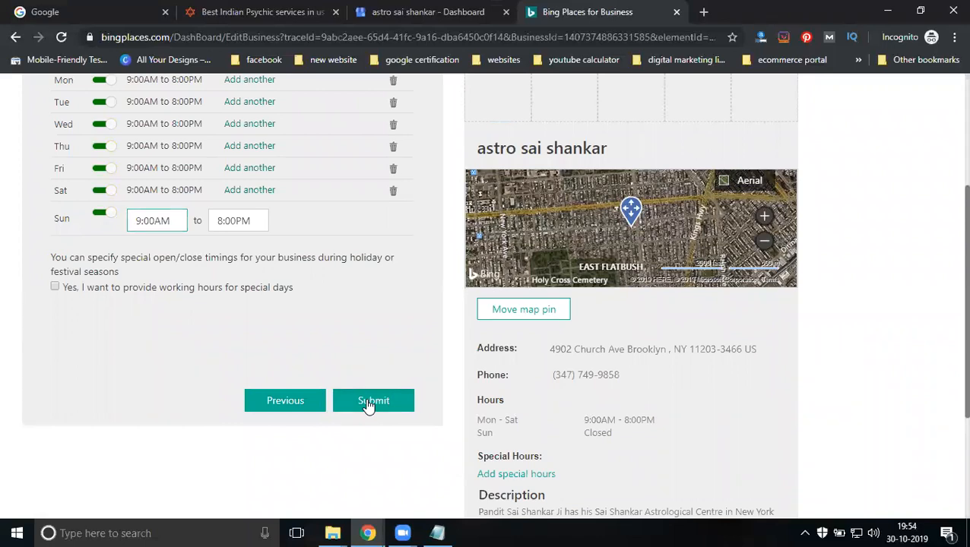
pyautogui.click(374, 401)
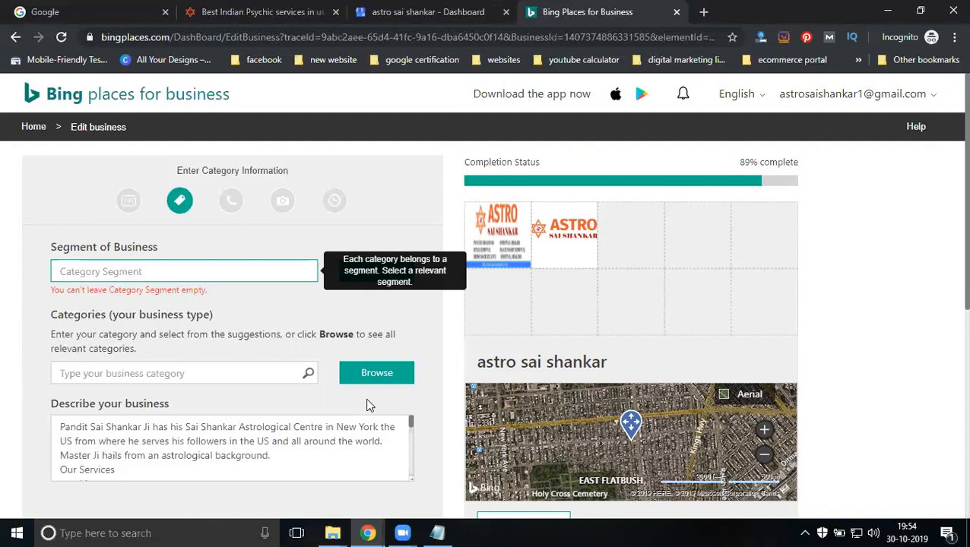
pyautogui.moveTo(110, 276)
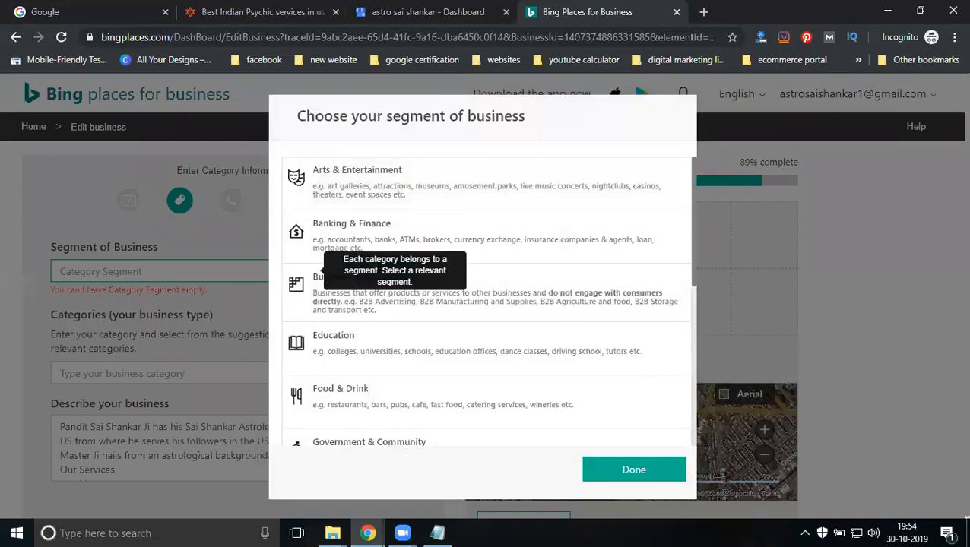
# Choose Professionals & Services in the segment-of-business dialog and confirm with Done.
pyautogui.scroll(-3)
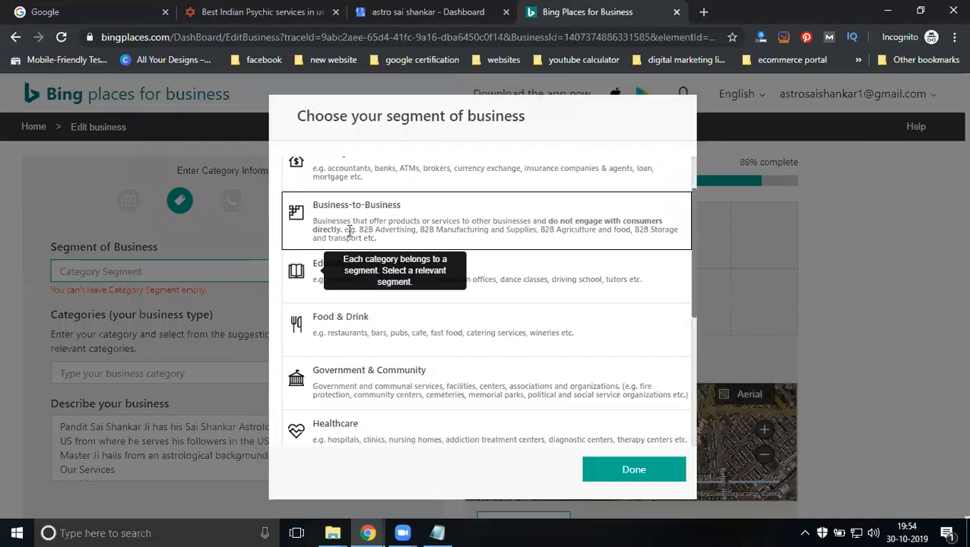
pyautogui.scroll(-3)
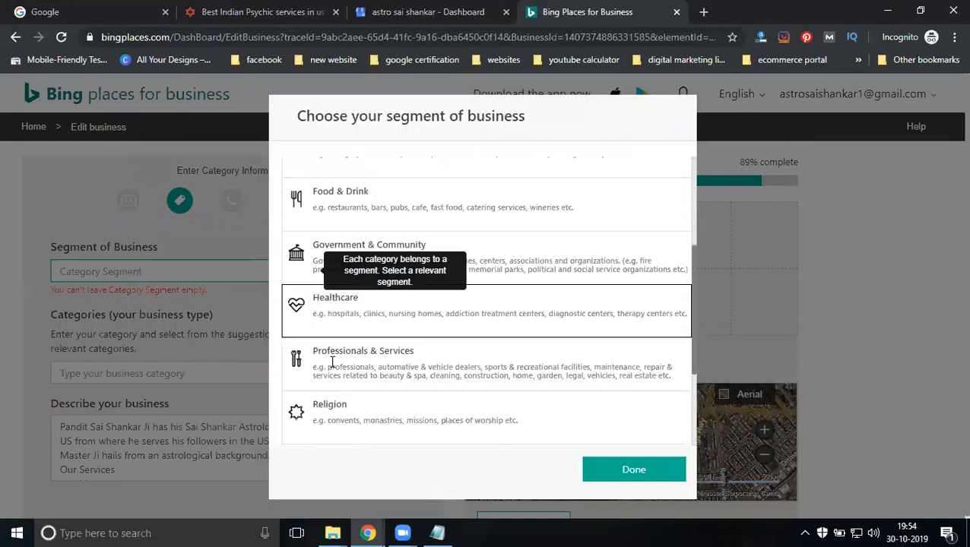
pyautogui.scroll(-3)
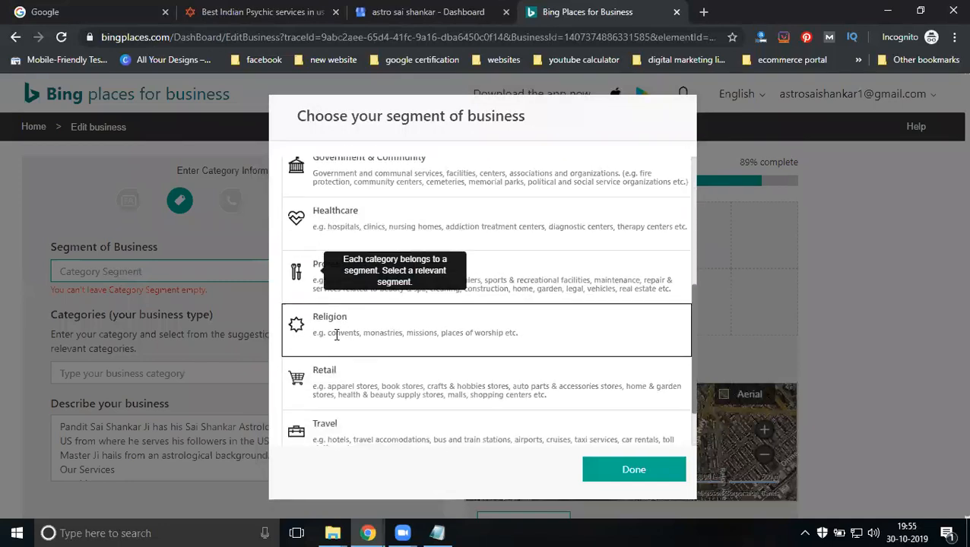
pyautogui.scroll(-3)
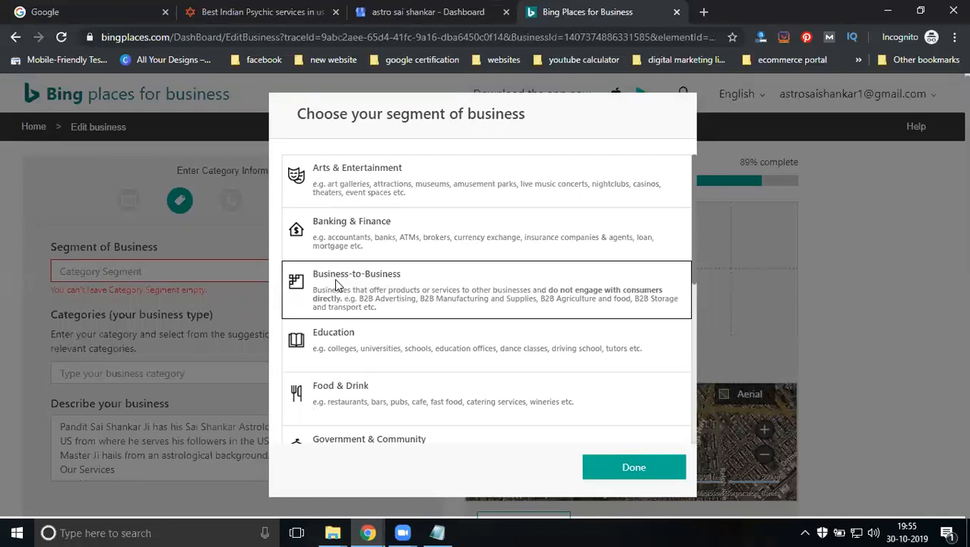
pyautogui.moveTo(338, 292)
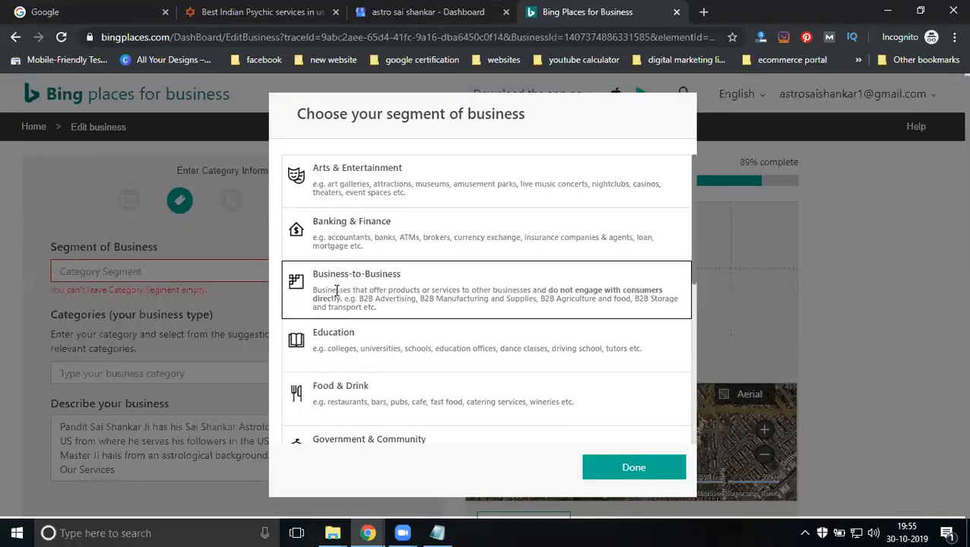
pyautogui.scroll(-3)
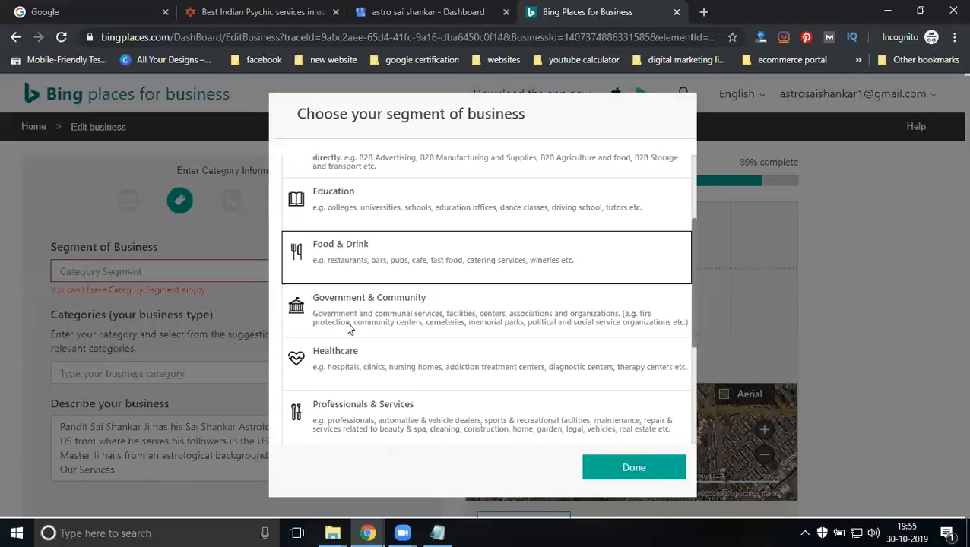
pyautogui.scroll(-3)
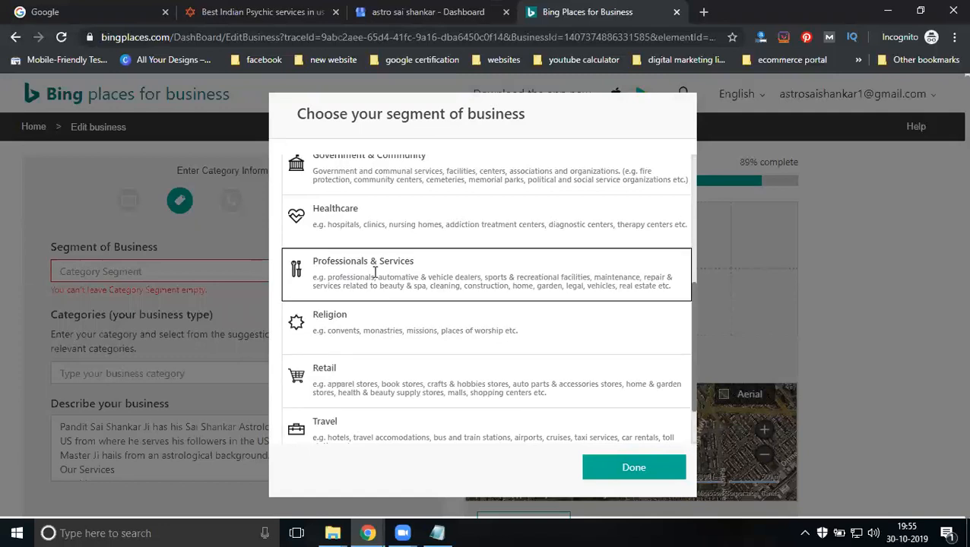
pyautogui.click(486, 273)
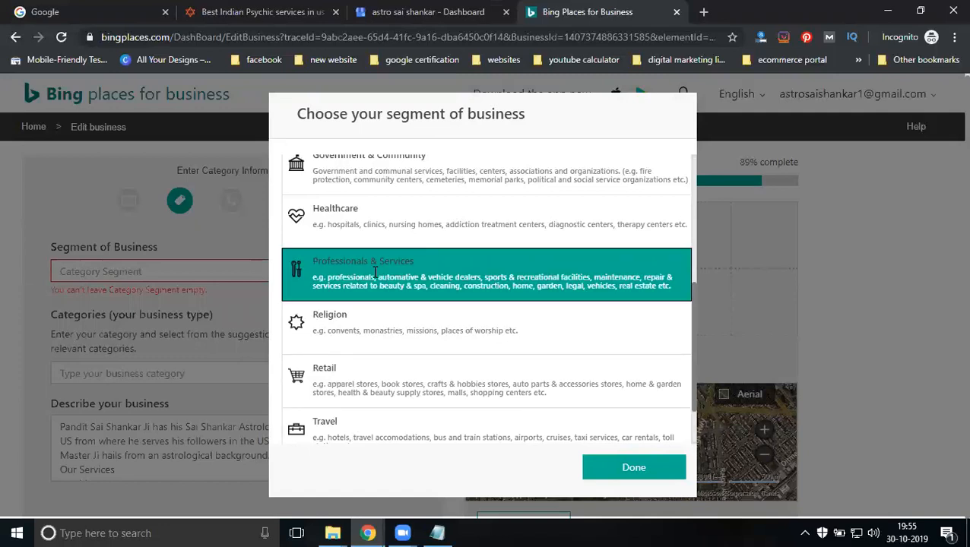
pyautogui.click(633, 468)
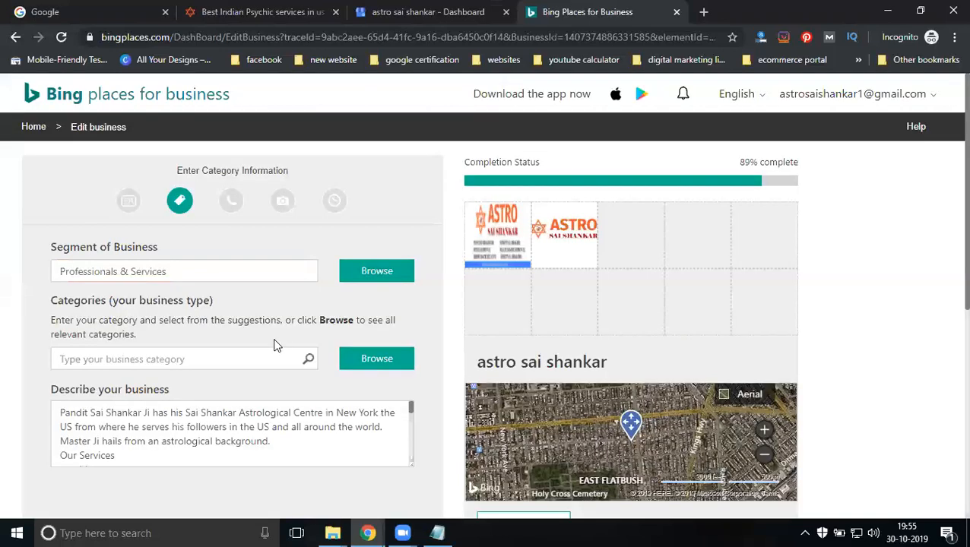
# Add Psychics & Mediums as business category and primary category, then continue.
pyautogui.click(182, 359)
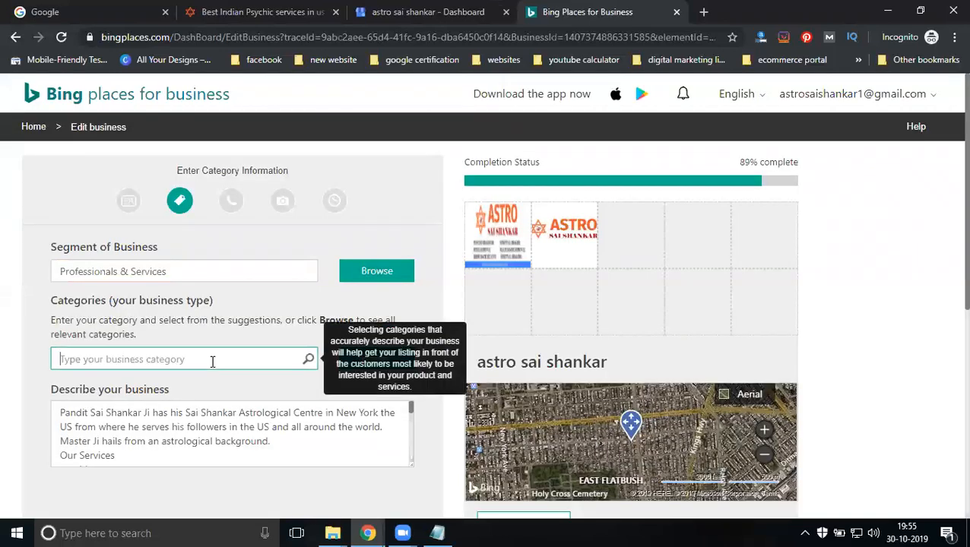
pyautogui.write('ast')
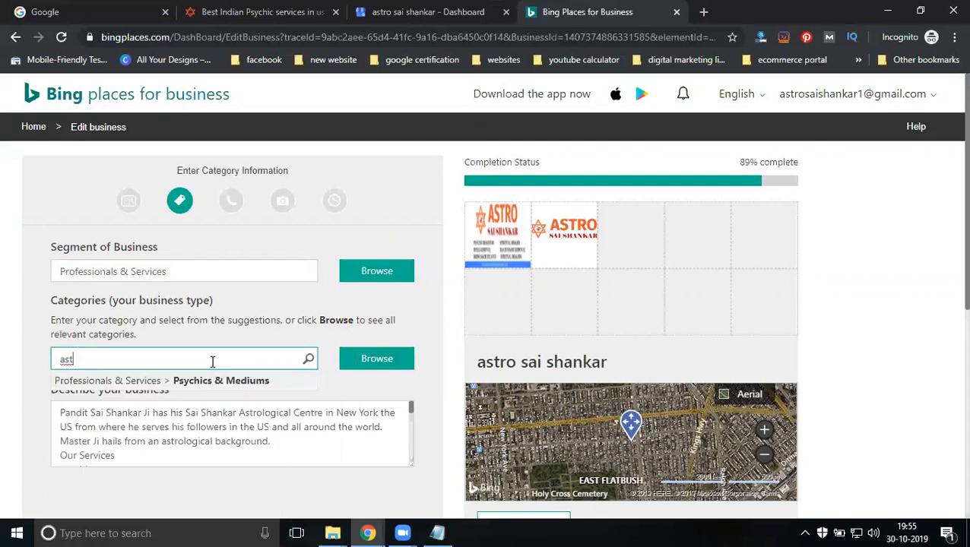
pyautogui.moveTo(219, 386)
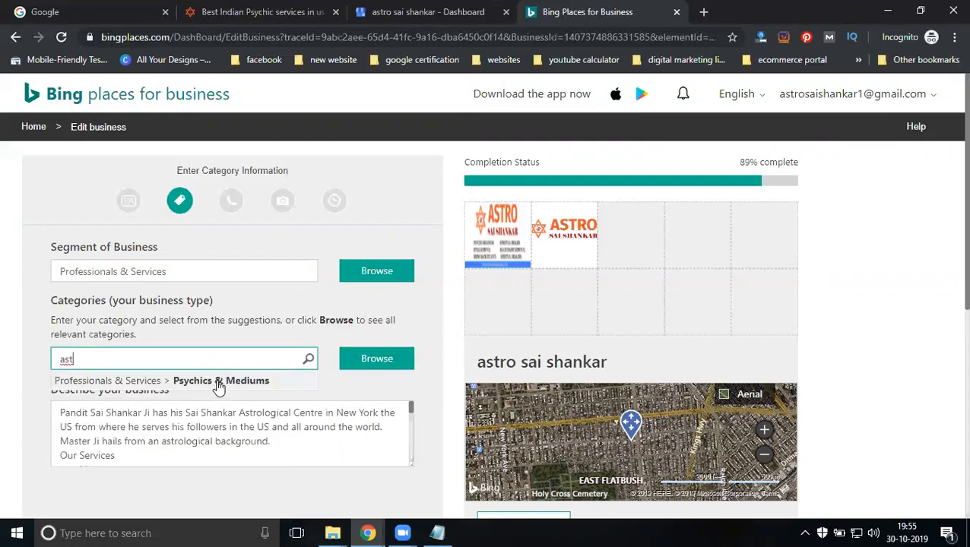
pyautogui.click(221, 380)
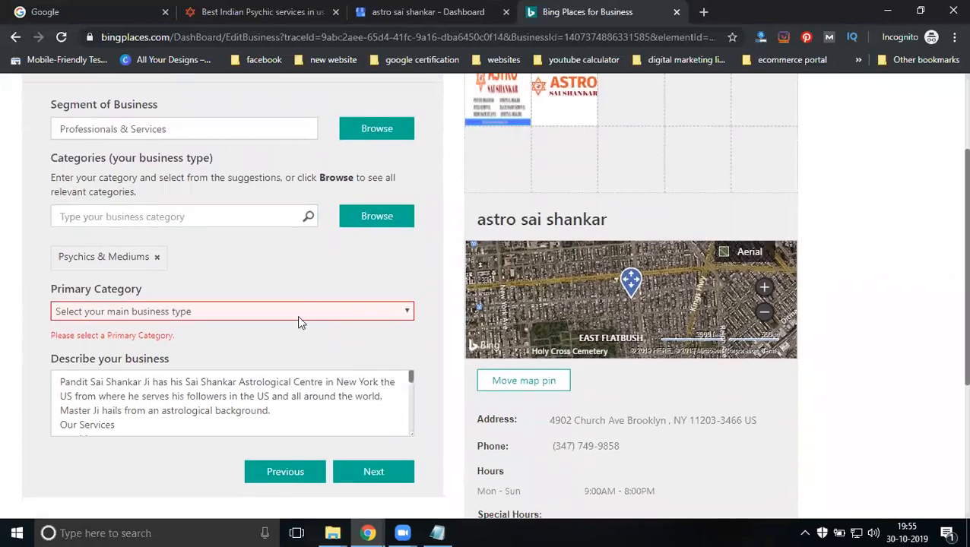
pyautogui.click(231, 310)
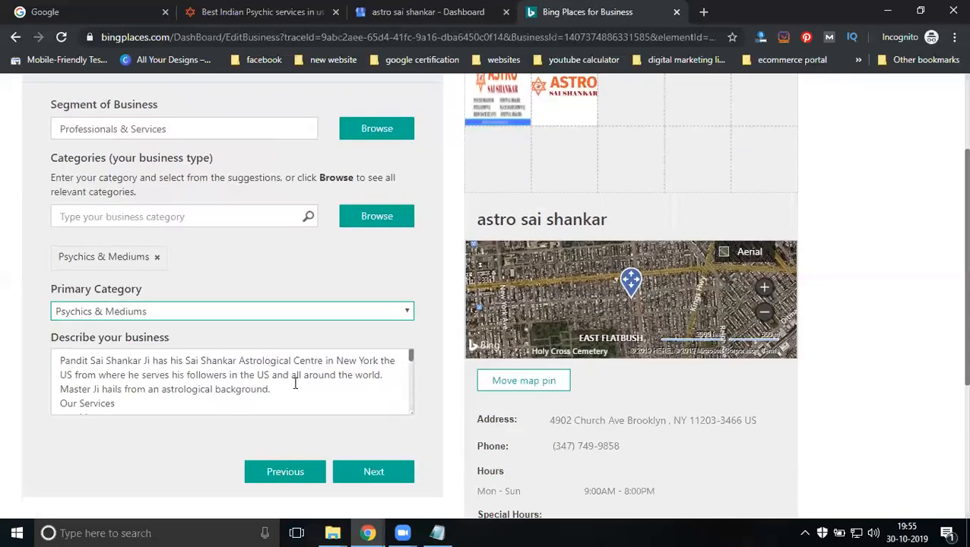
pyautogui.click(374, 471)
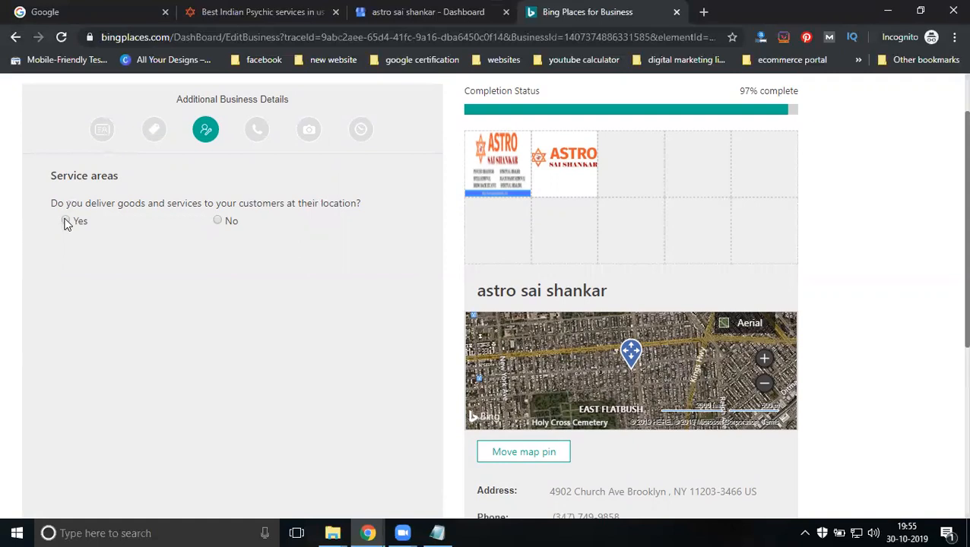
# Answer Yes to delivering services, add New Brunswick and California as service areas, and continue.
pyautogui.click(65, 220)
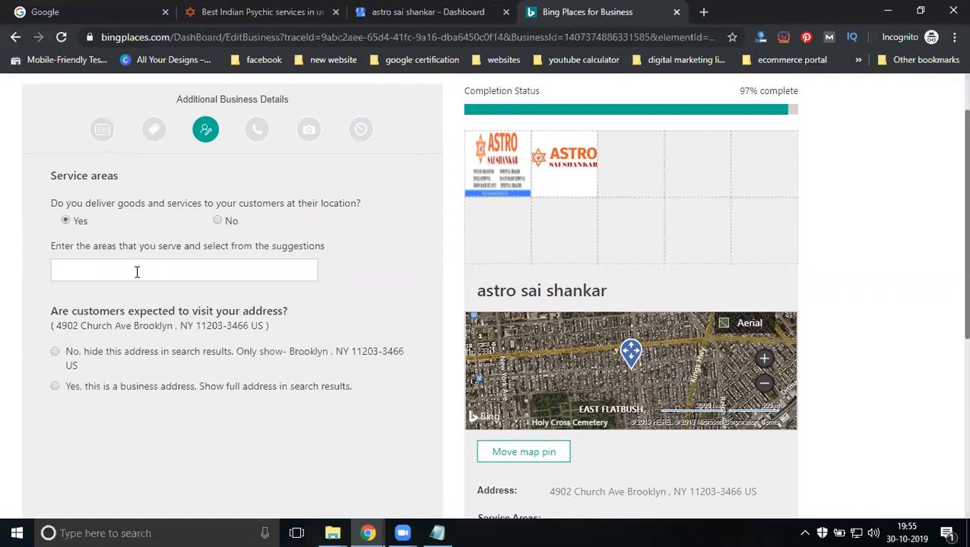
pyautogui.click(184, 271)
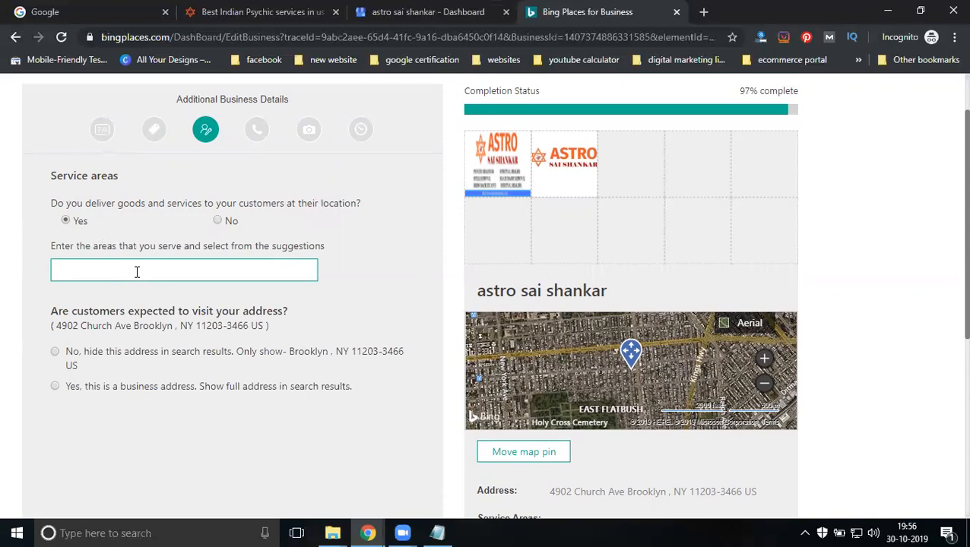
pyautogui.write('new')
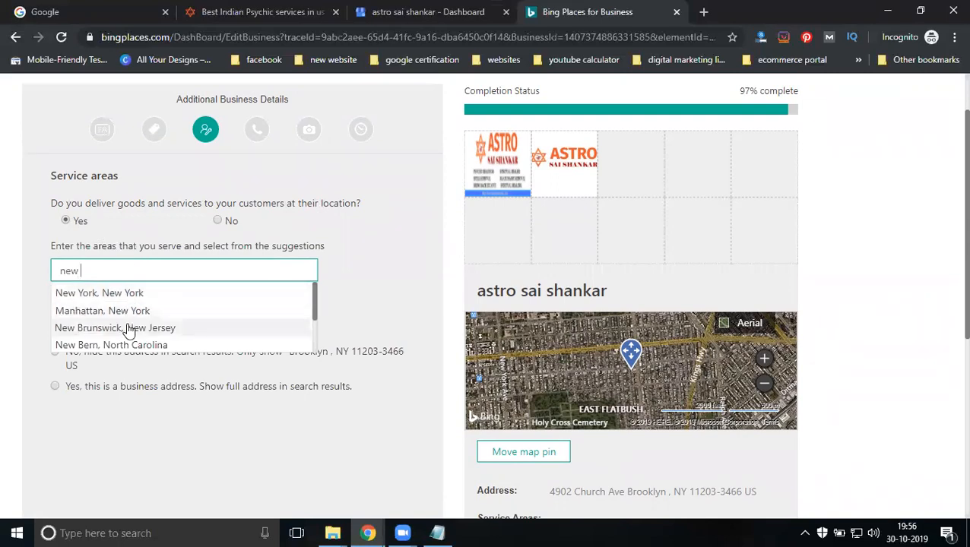
pyautogui.click(115, 328)
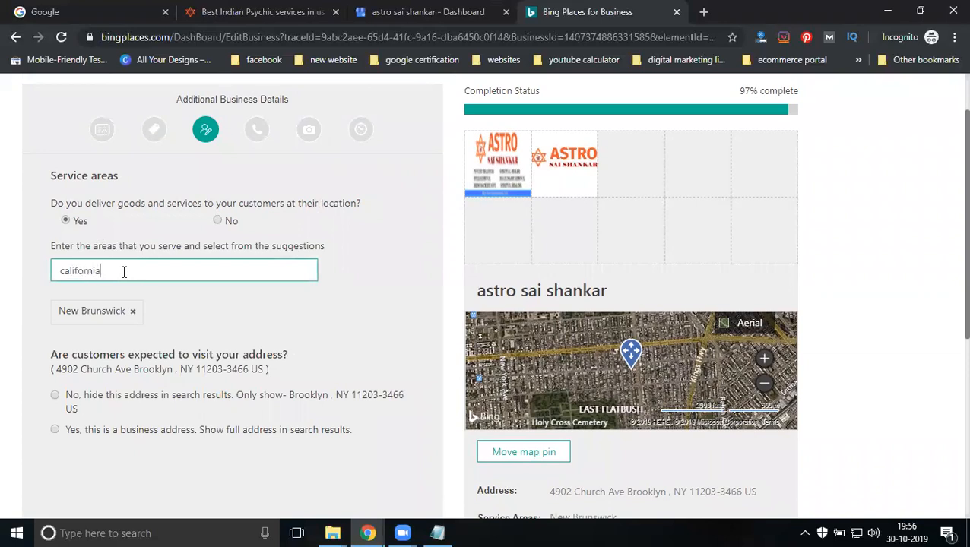
pyautogui.write('california')
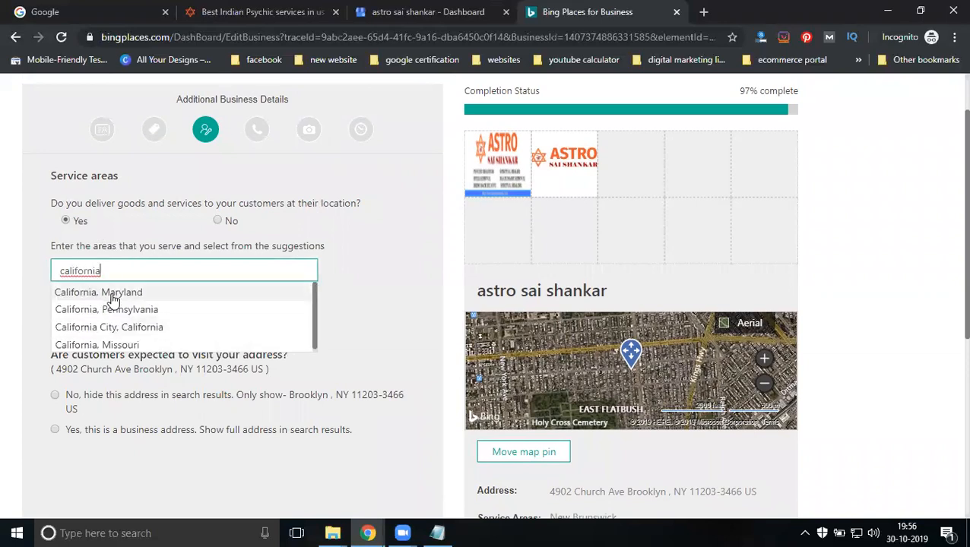
pyautogui.click(99, 292)
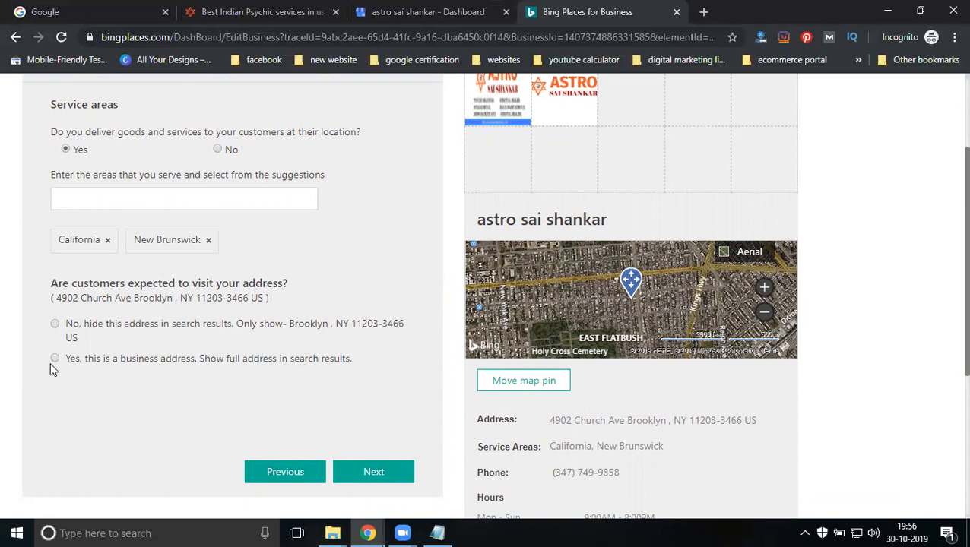
pyautogui.click(374, 471)
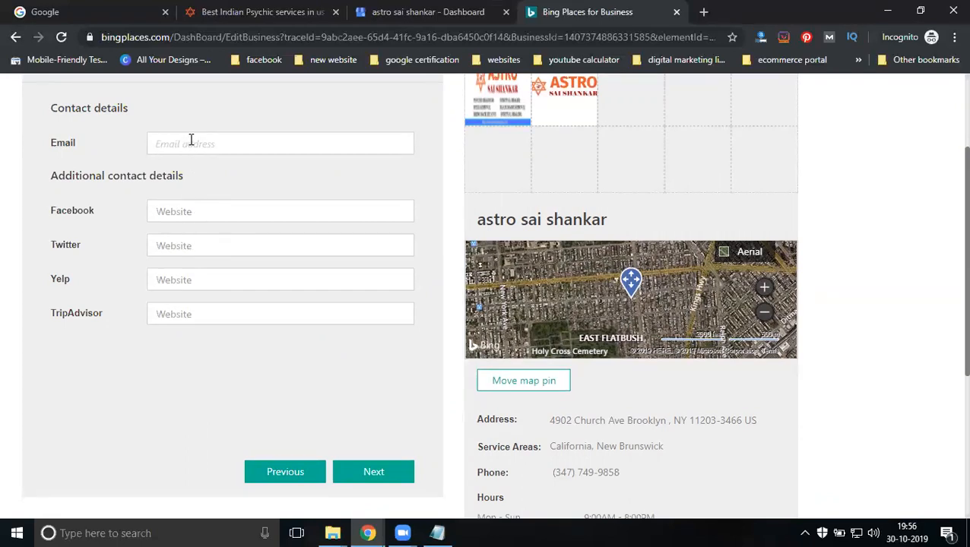
# Enter the business email address in the Email field under Contact details.
pyautogui.click(258, 13)
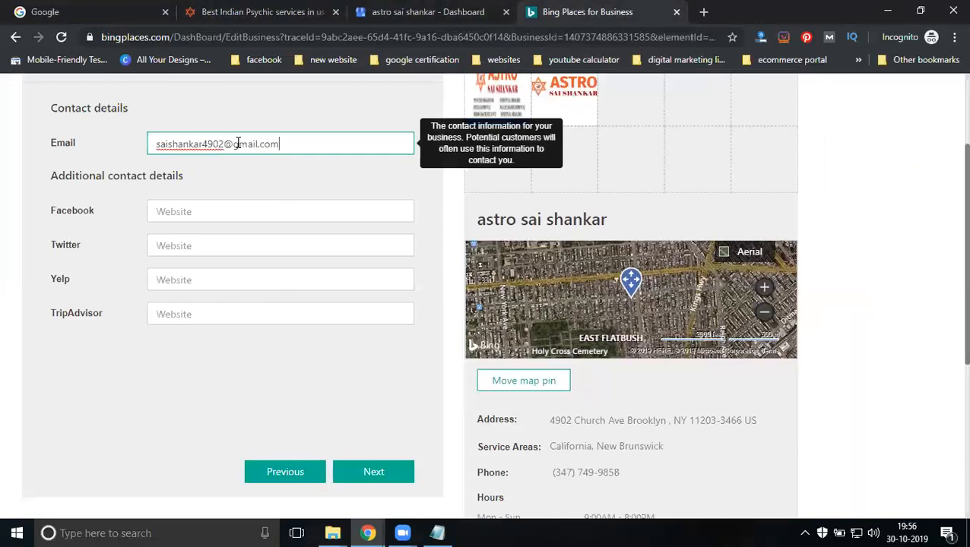
pyautogui.click(262, 13)
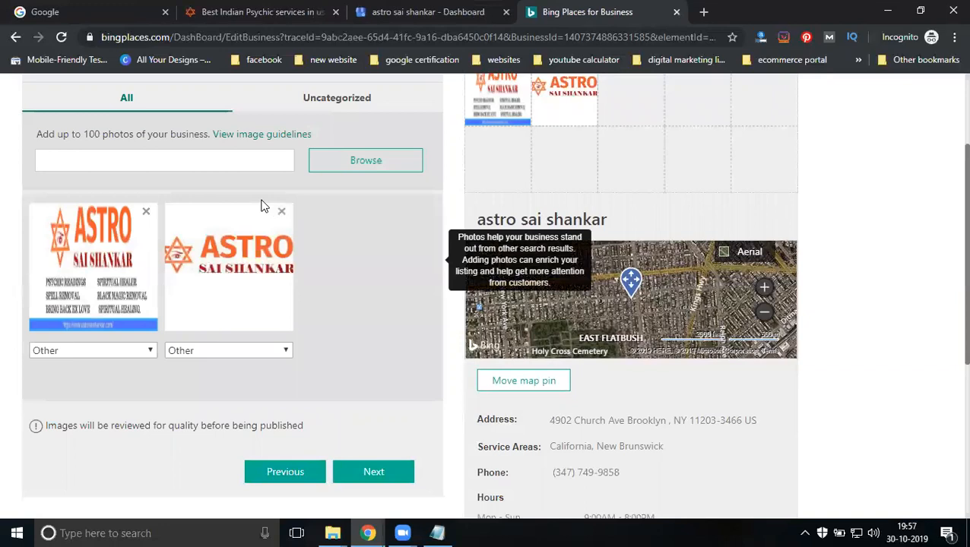
pyautogui.moveTo(361, 158)
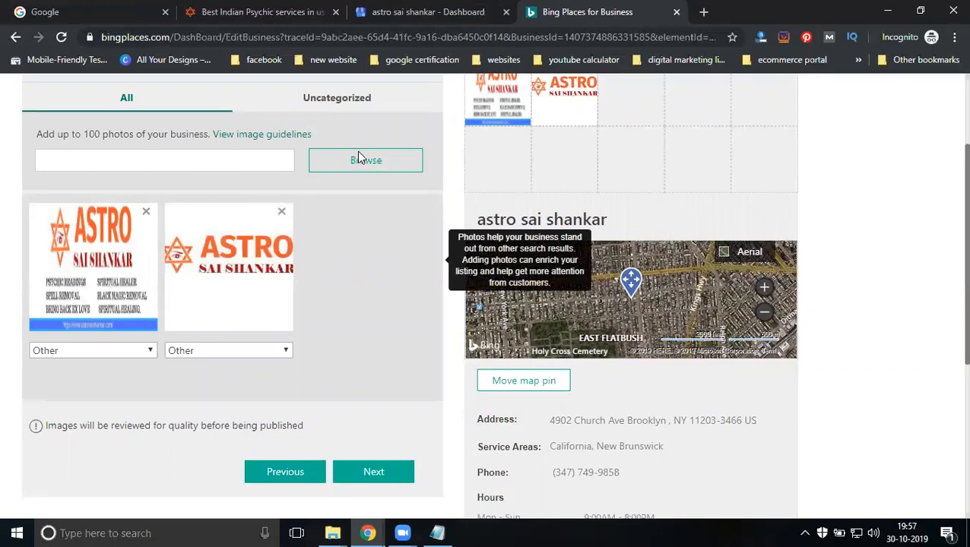
# Use Browse on the photos step to bring up the file Open dialog.
pyautogui.click(364, 159)
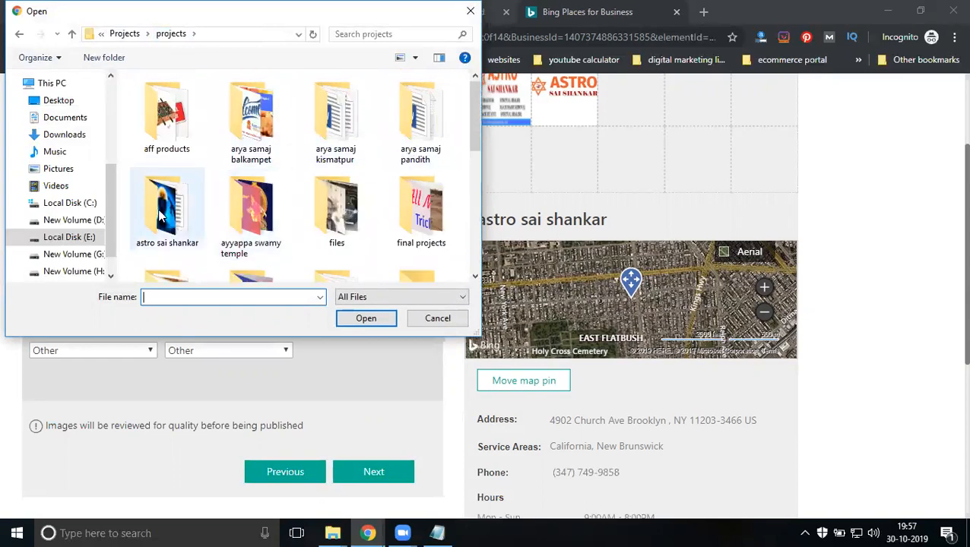
# Upload service images from the astro sai shankar services folder, bringing the listing to 12 photos.
pyautogui.doubleClick(168, 206)
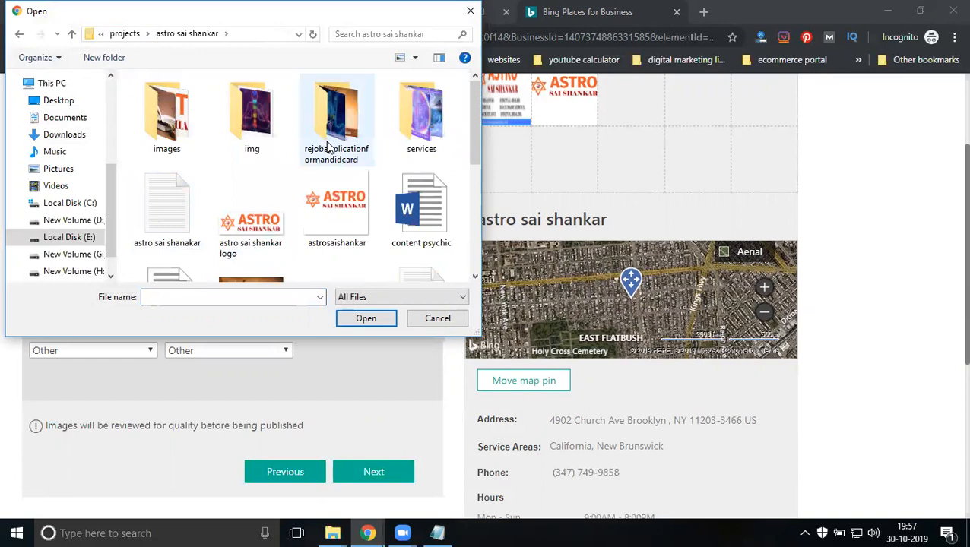
pyautogui.doubleClick(337, 110)
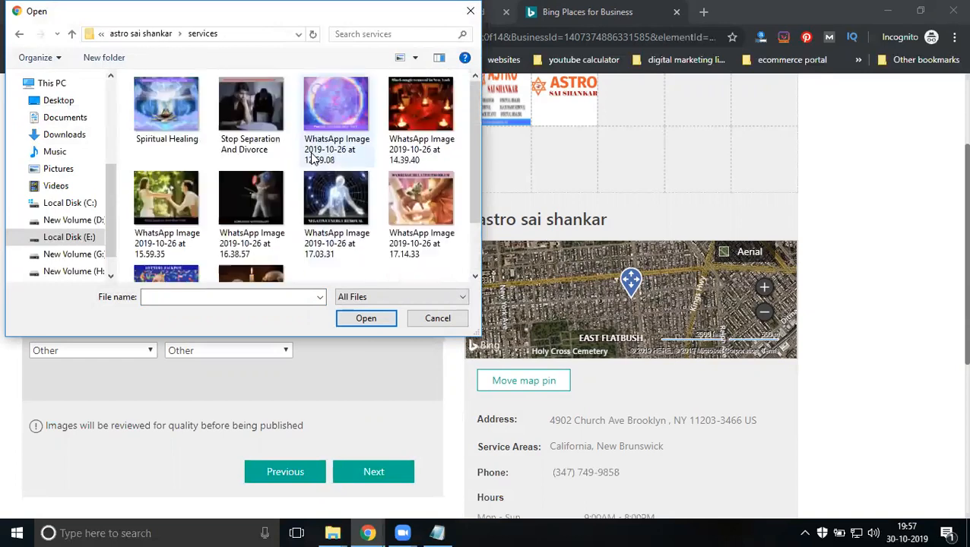
pyautogui.click(251, 198)
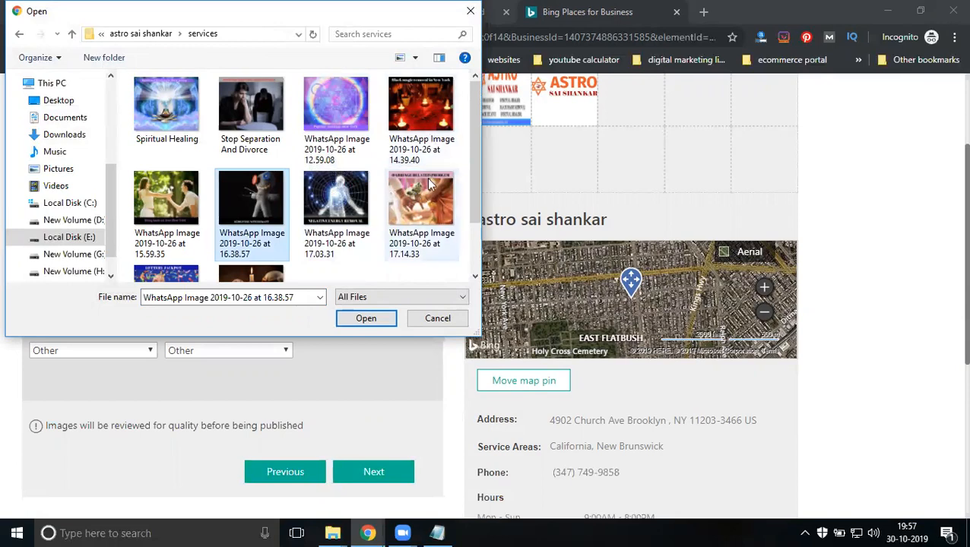
pyautogui.click(364, 317)
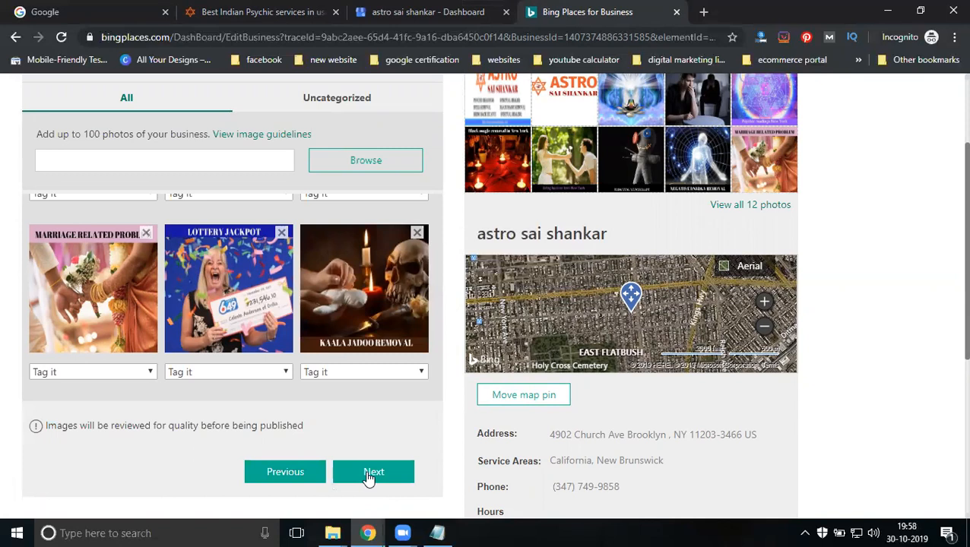
# Keep Mon–Sun at 9:00AM to 8:00PM and submit the listing for review.
pyautogui.click(374, 471)
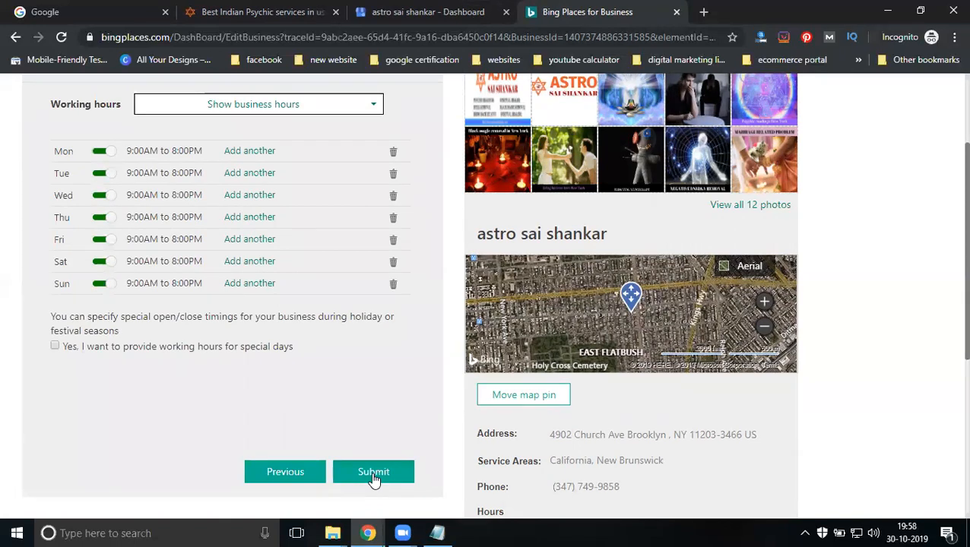
pyautogui.click(374, 471)
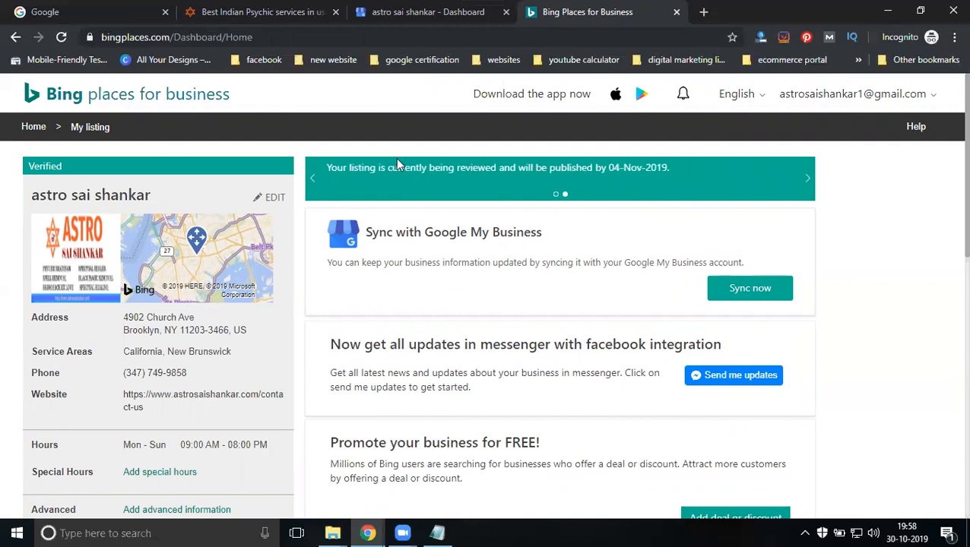
pyautogui.moveTo(323, 189)
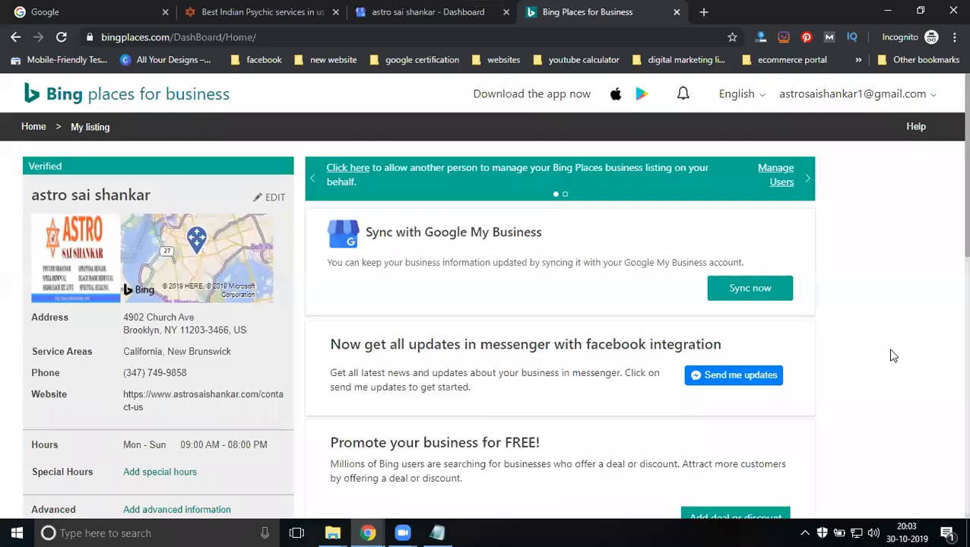
pyautogui.moveTo(875, 330)
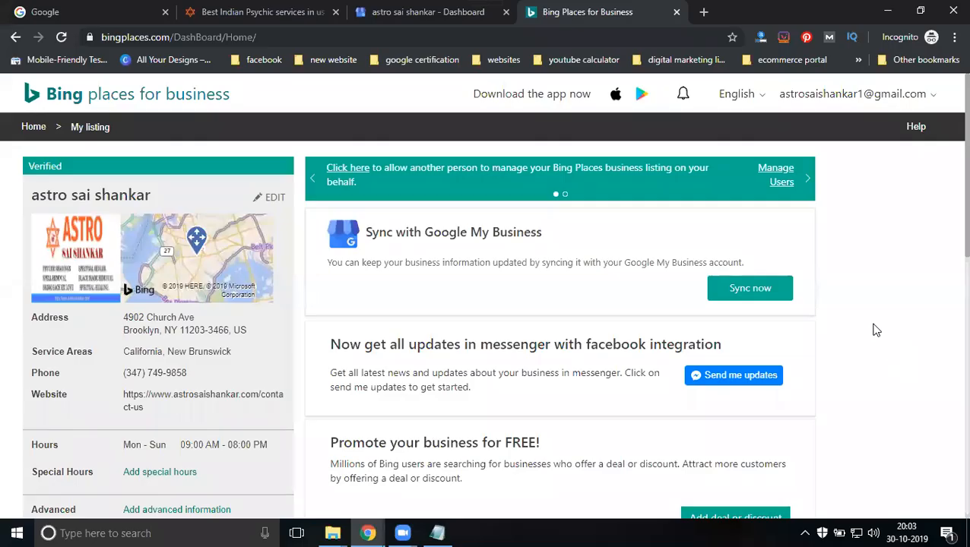